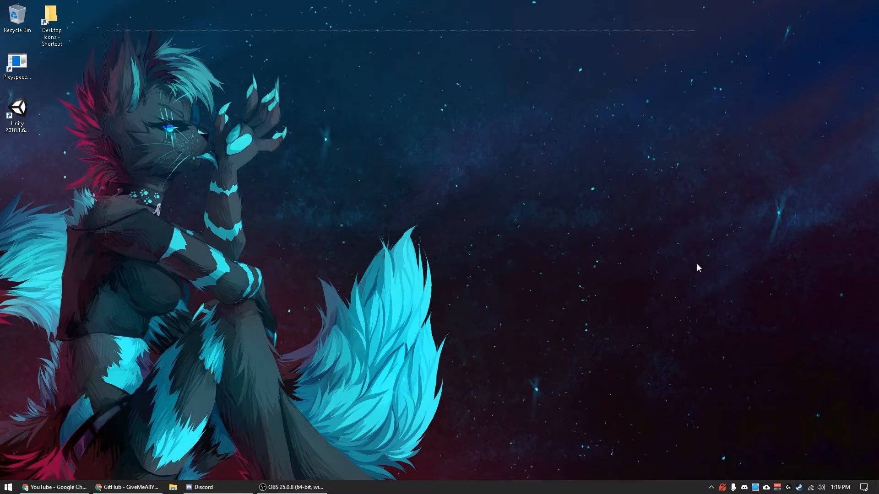
mouse_move(458, 230)
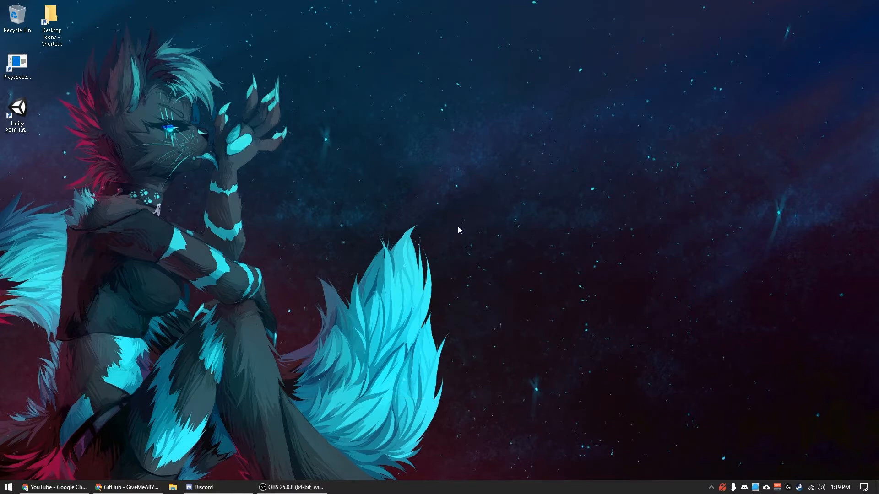
mouse_move(324, 232)
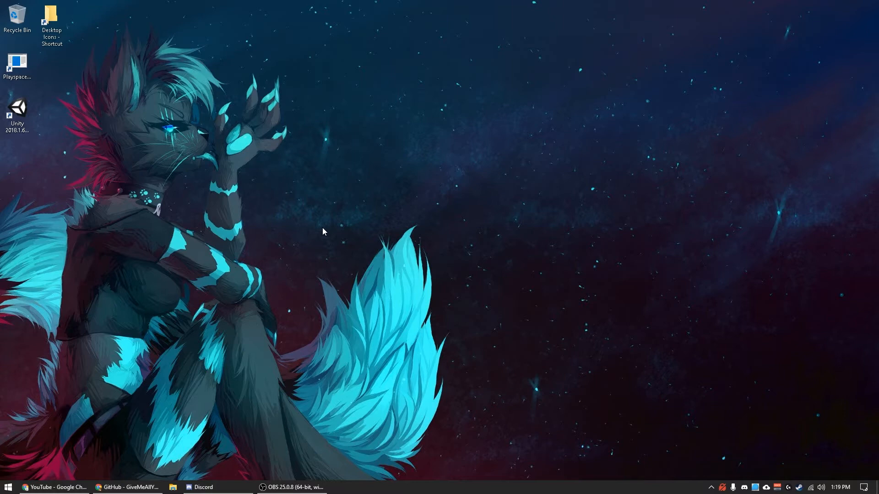
mouse_move(525, 301)
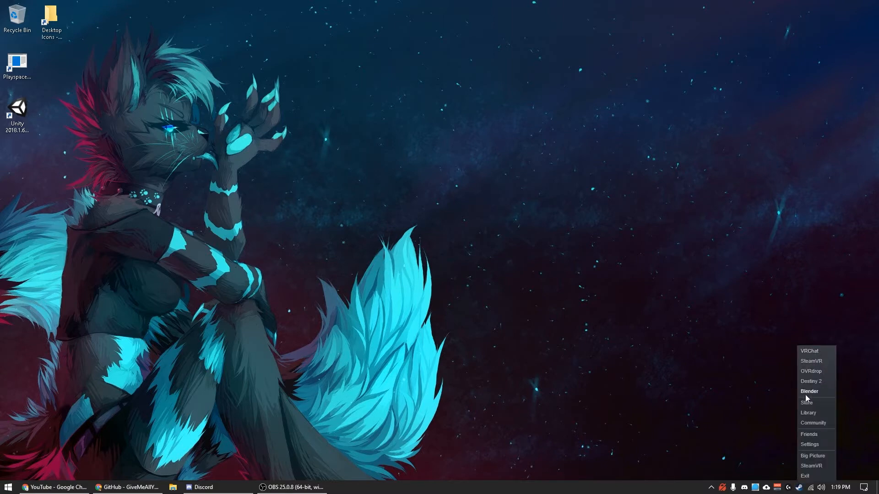
mouse_move(805, 402)
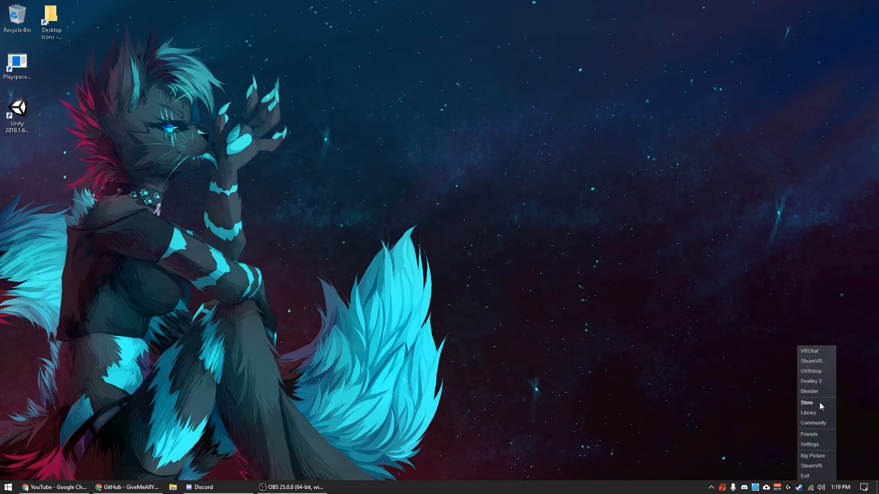
Step: Locate Blender in the Steam library, then return to the Cats plugin GitHub repository
left_click(808, 413)
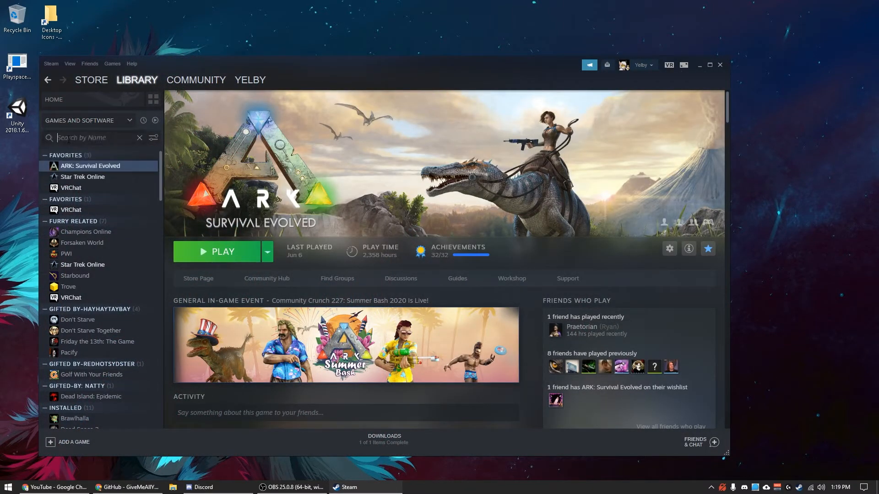
type("blen")
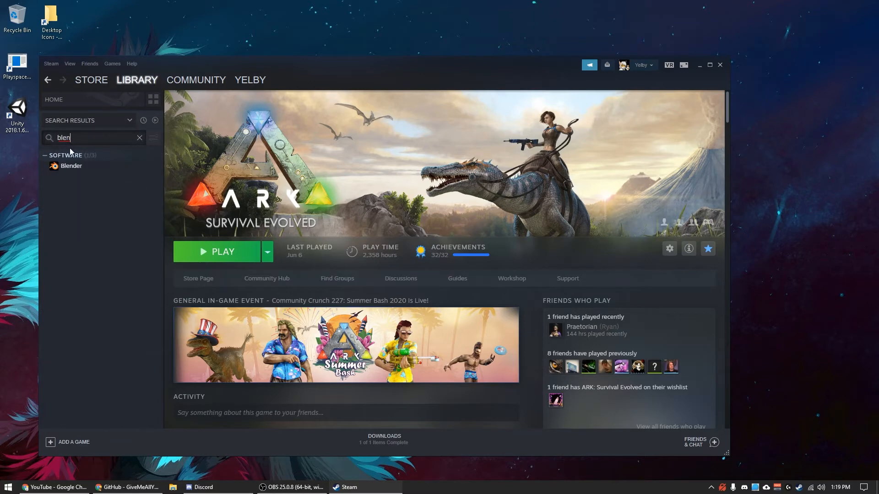
left_click(72, 165)
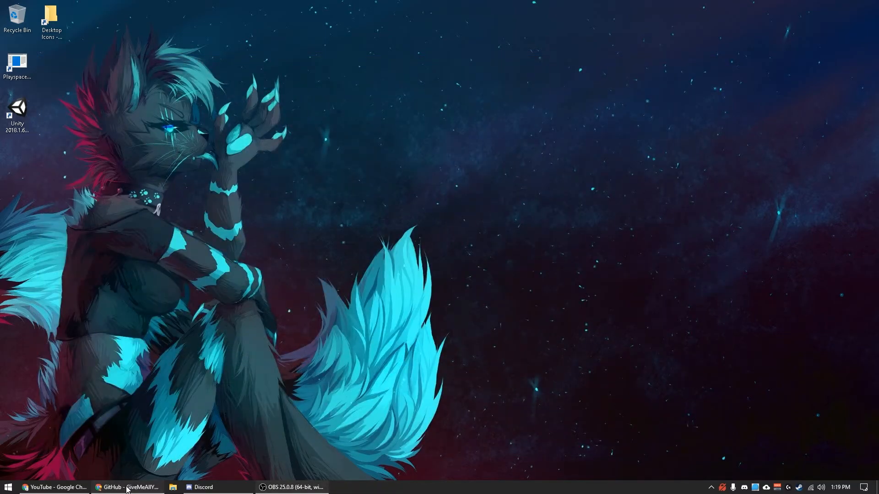
left_click(128, 486)
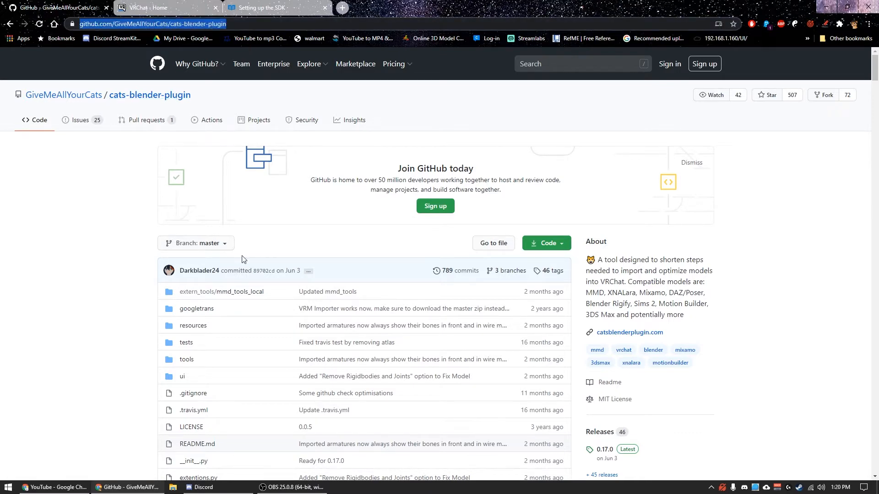
Step: Download the Cats Blender Plugin zip into E:\Blender\Plugins and reveal it in File Explorer
scroll("down", 3)
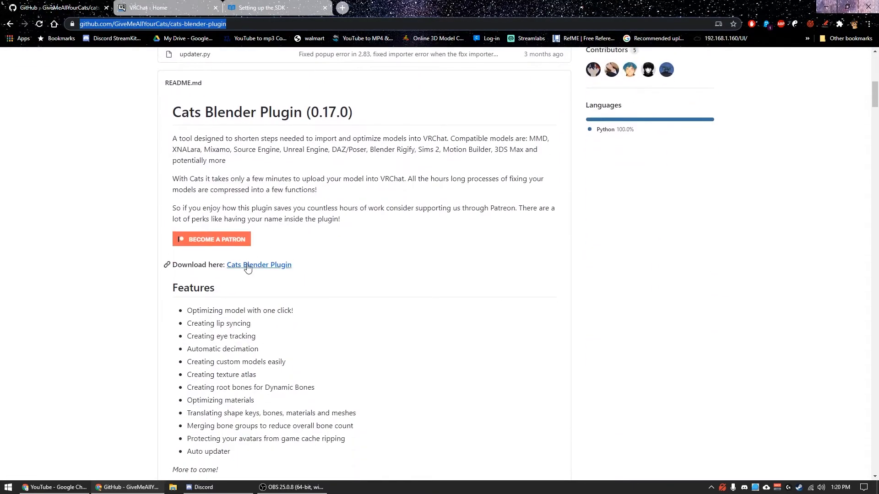
left_click(259, 265)
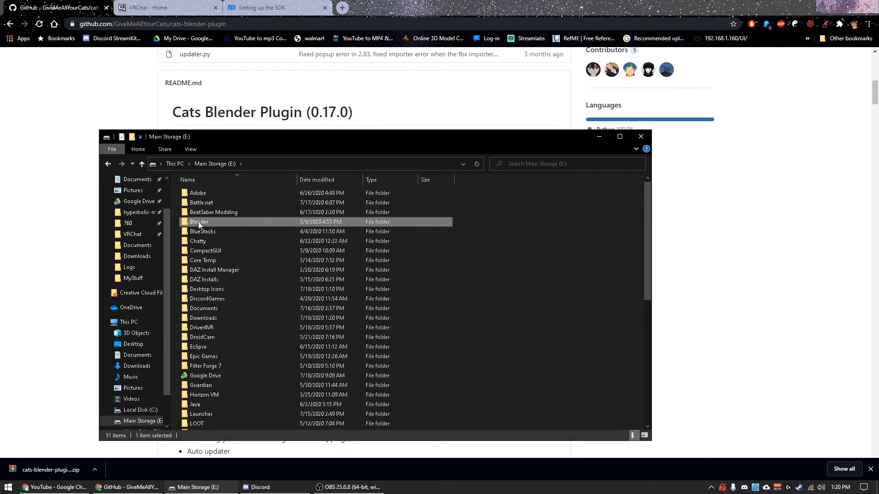
double_click(200, 221)
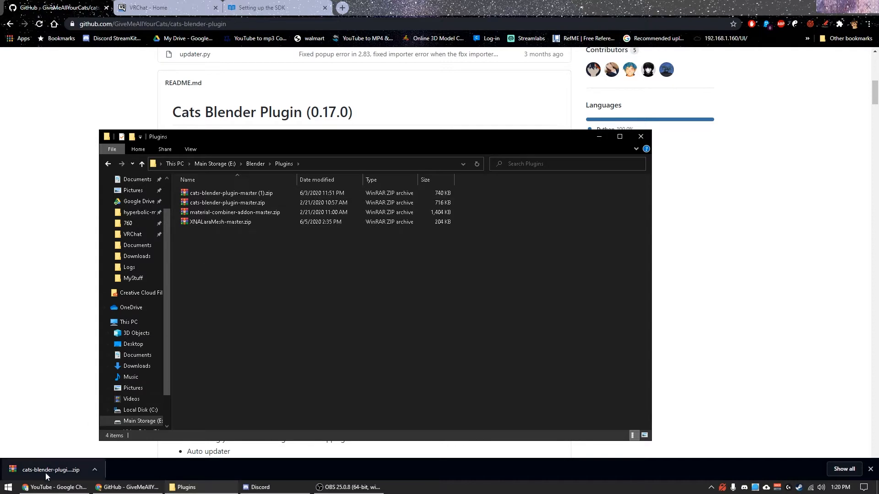
left_click(231, 202)
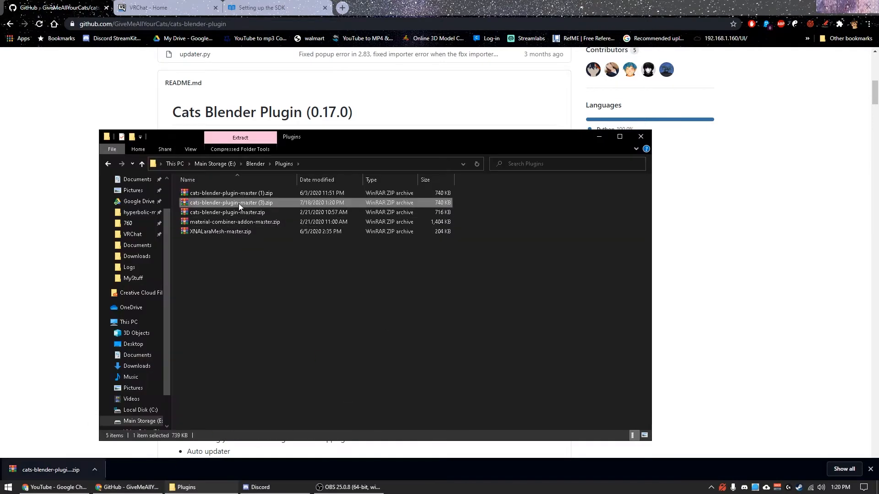
mouse_move(456, 161)
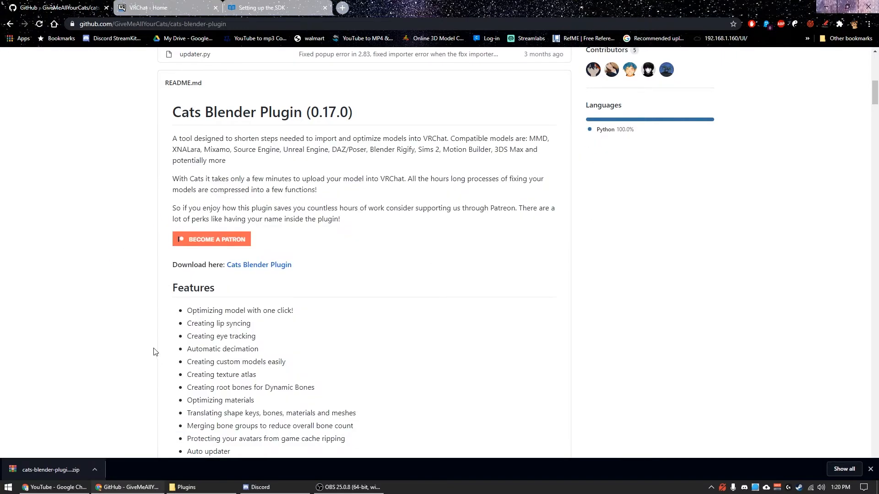
Step: Review the VRChat SDK 2 entry under Content Creation on the VRChat downloads page
left_click(147, 7)
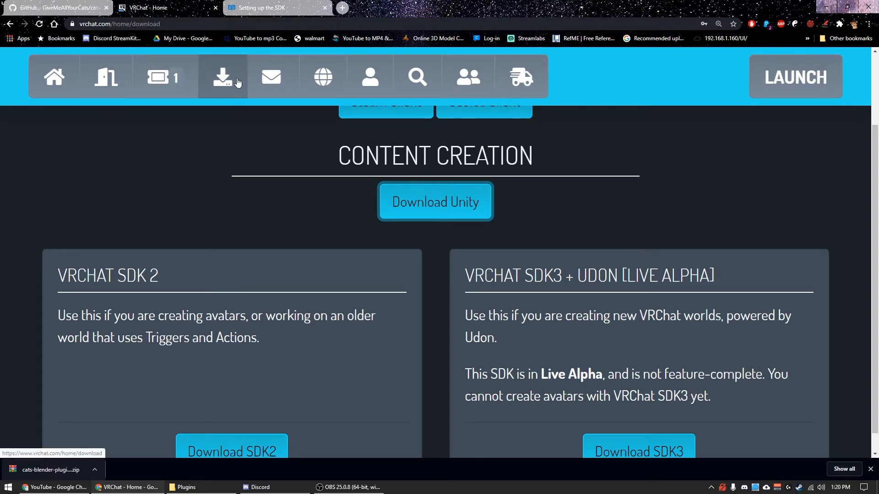
scroll("down", 3)
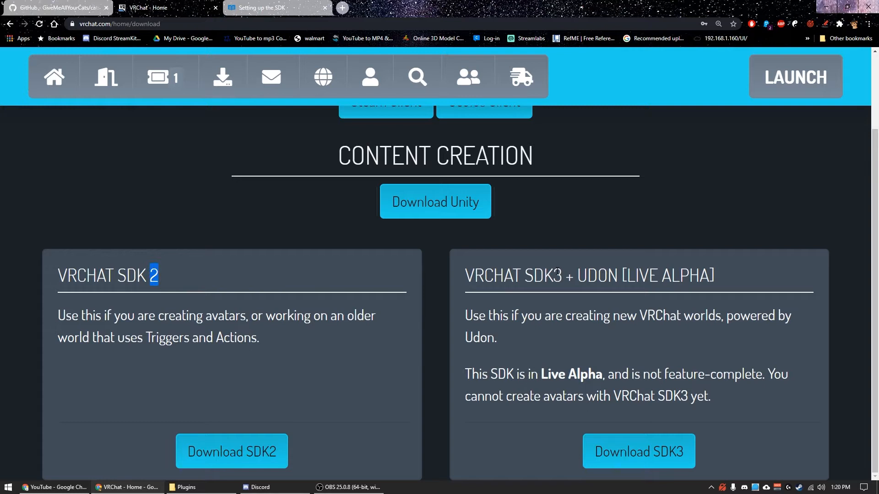
double_click(536, 275)
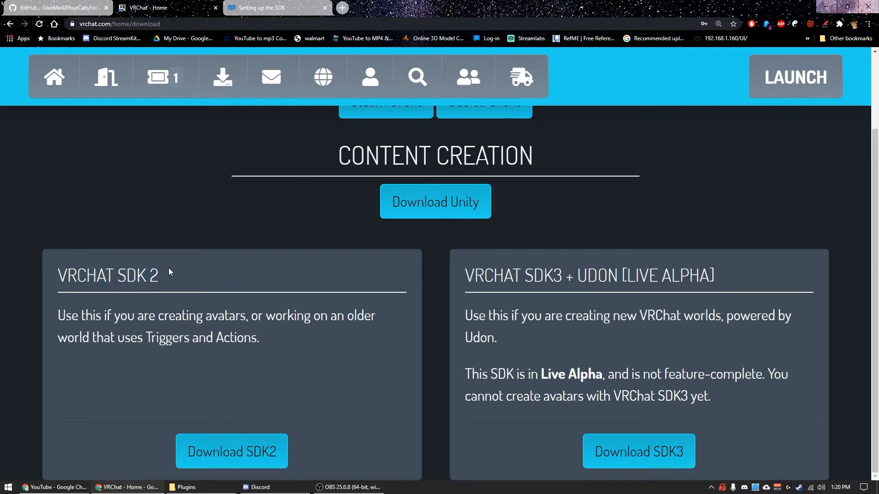
right_click(457, 204)
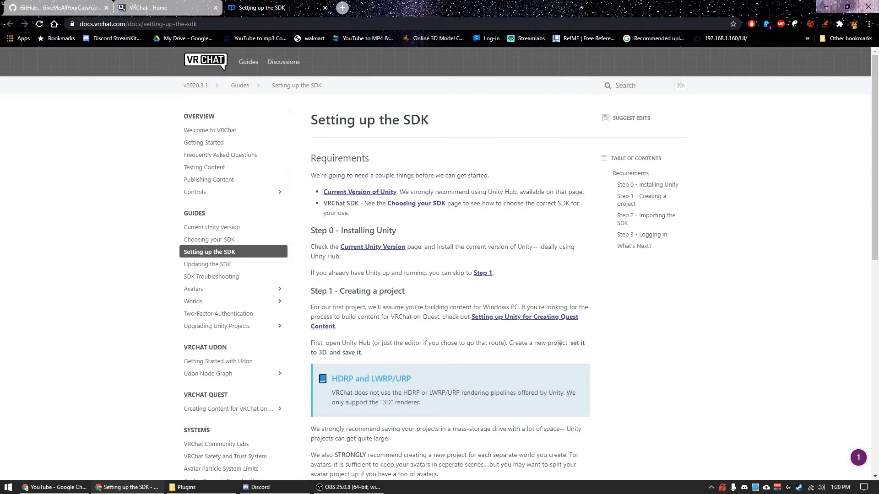
mouse_move(447, 306)
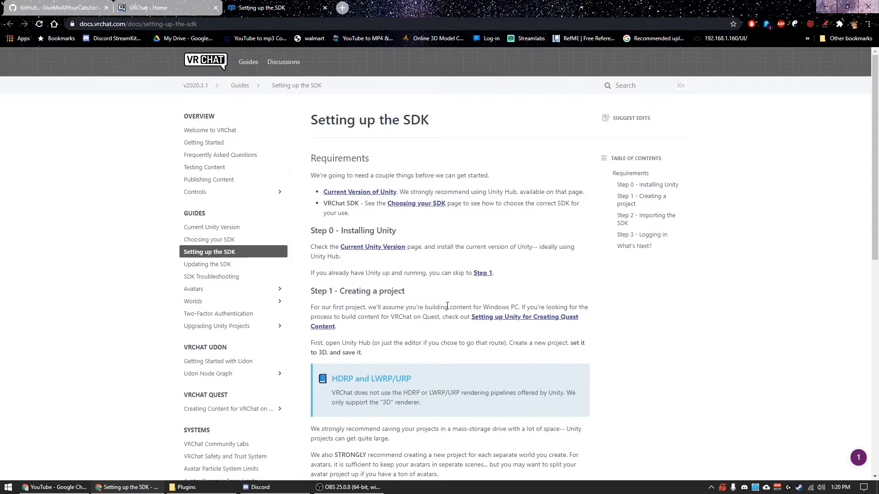
mouse_move(400, 265)
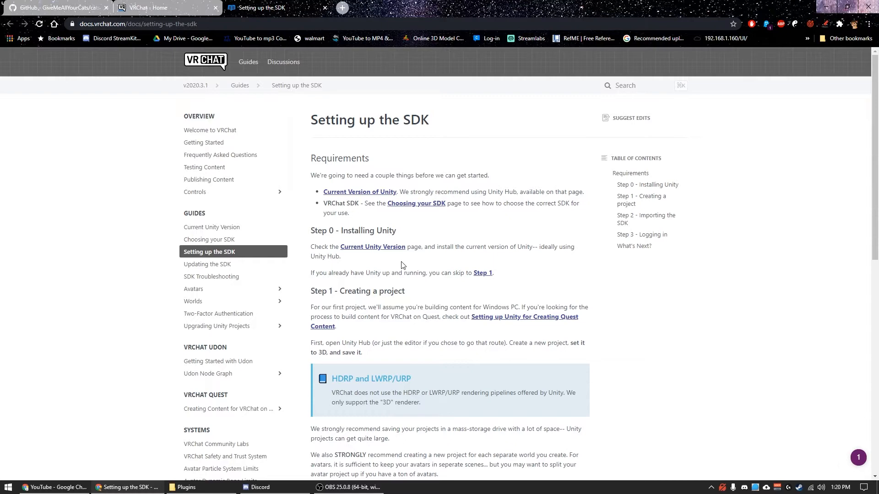
mouse_move(372, 246)
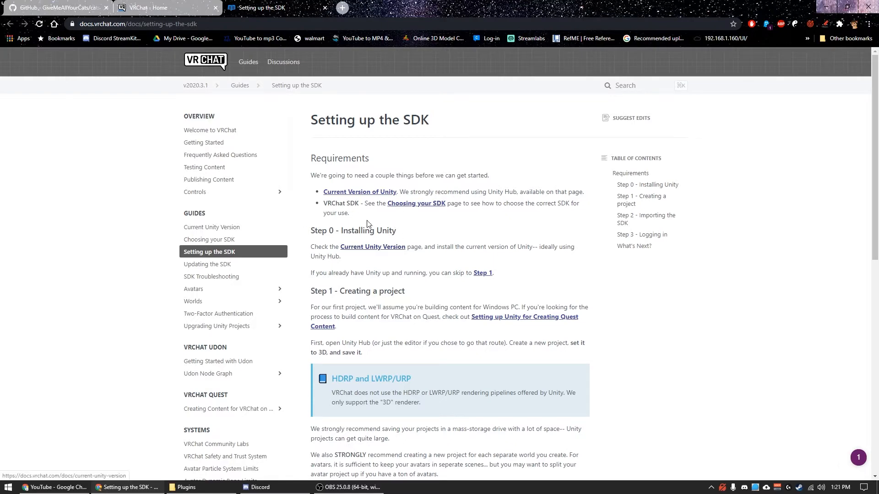
mouse_move(373, 252)
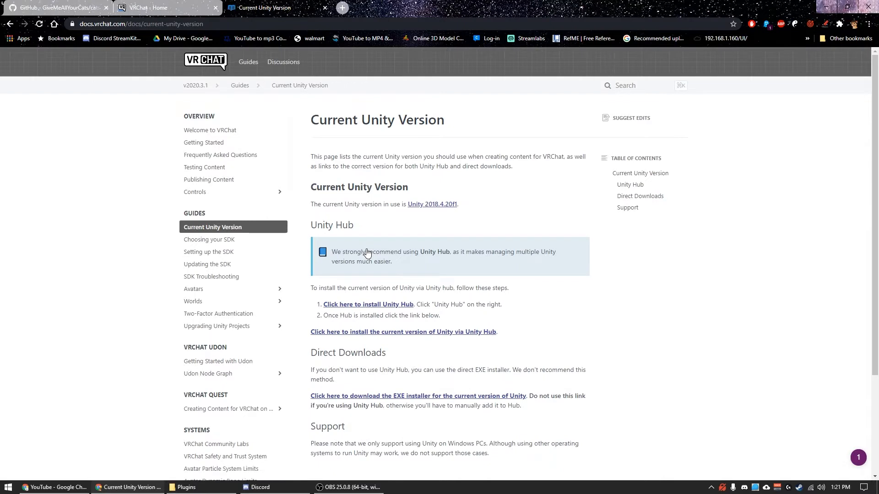
mouse_move(417, 204)
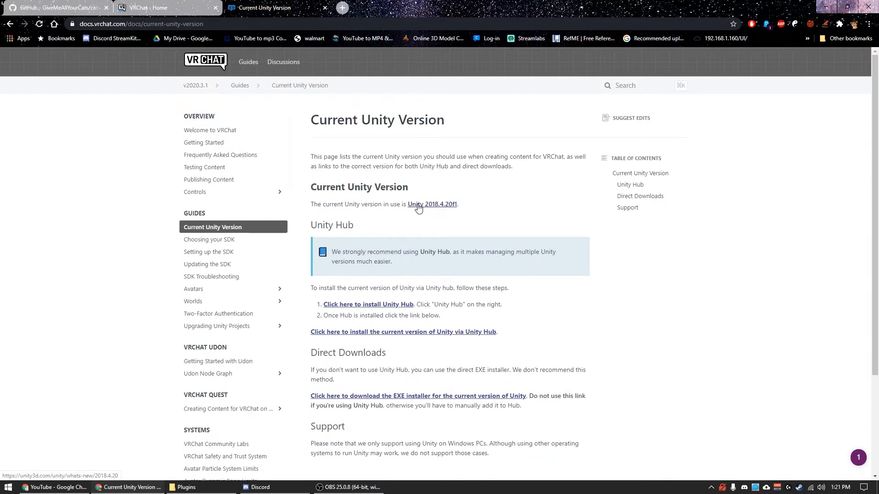
mouse_move(448, 209)
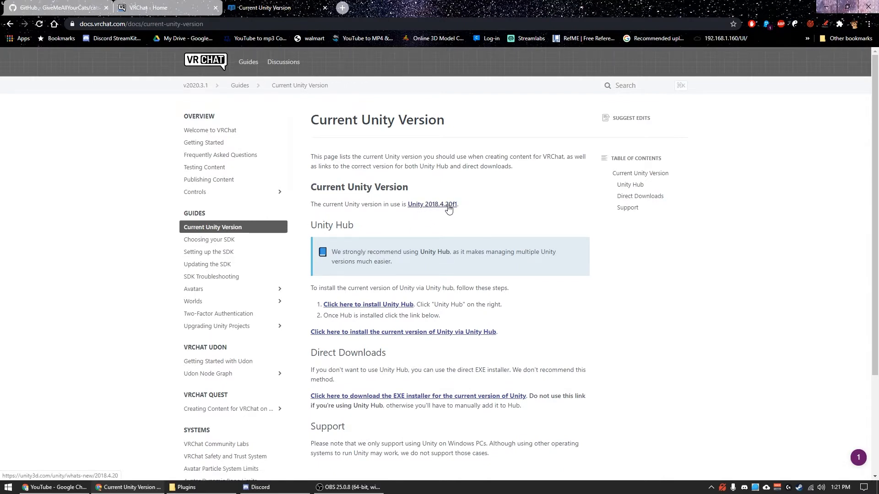
mouse_move(438, 211)
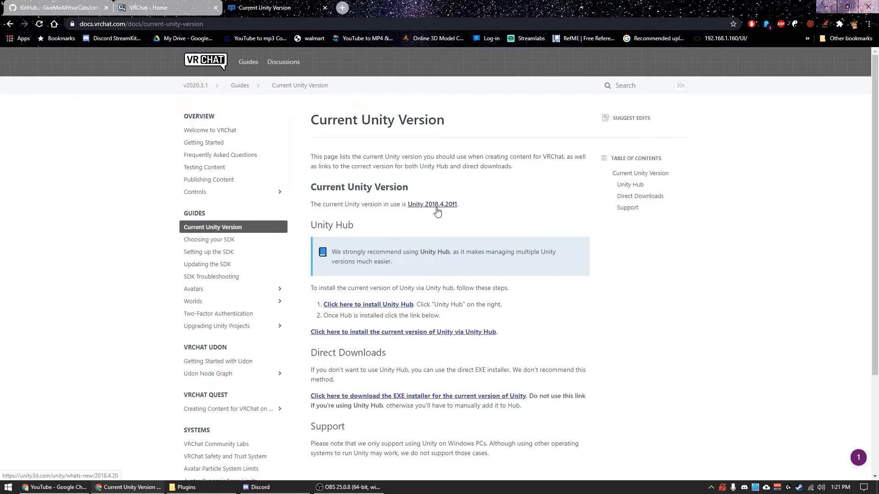
Step: Visit the Unity 2018.4.20f1 release page recommended by VRChat and dismiss the cookie notice
left_click(431, 204)
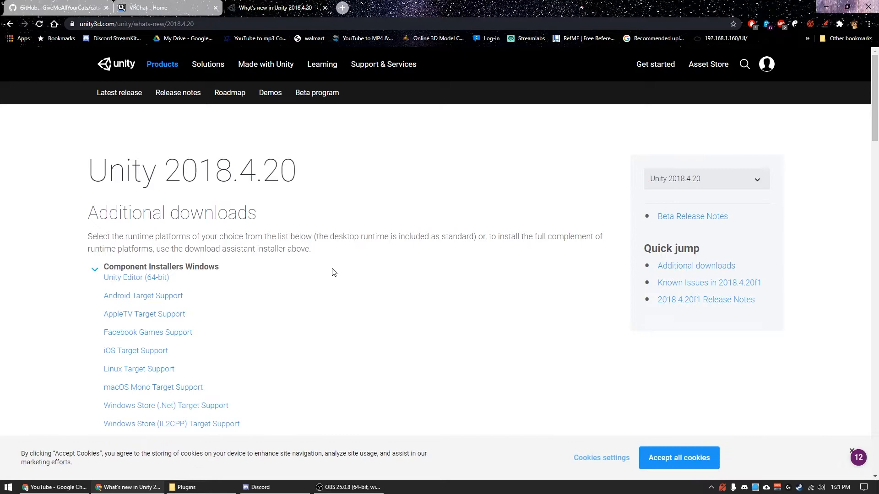
scroll("down", 3)
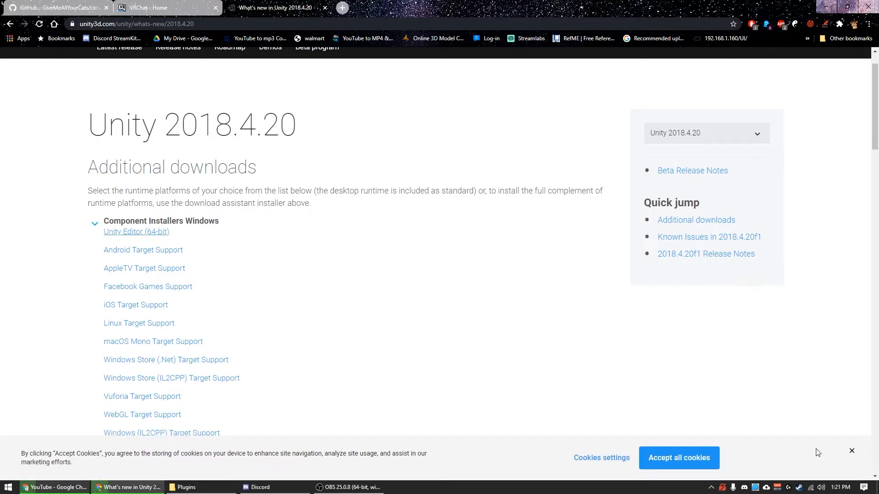
left_click(149, 7)
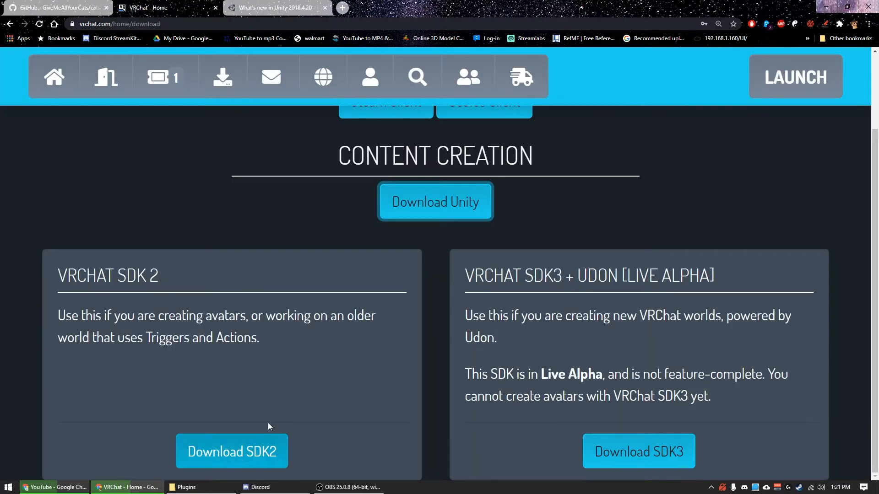
mouse_move(230, 451)
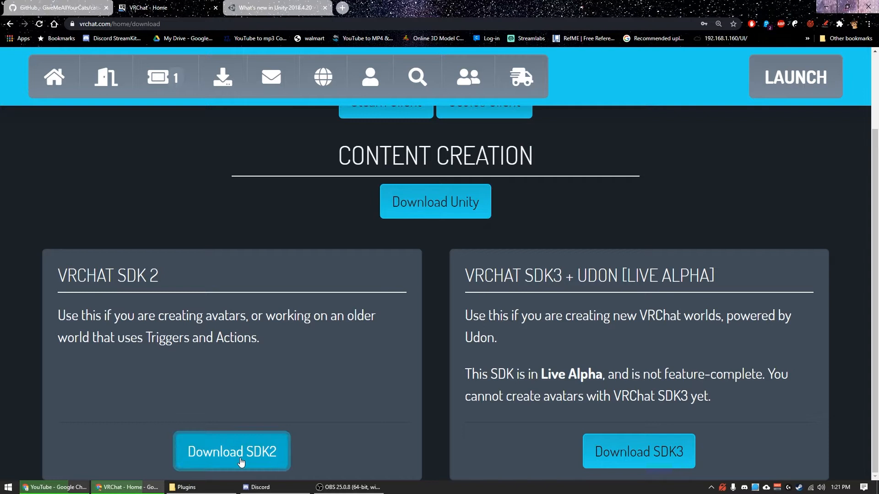
Step: Download the VRChat SDK2 package and view it in the Unity Extras VRCSDK2 folder
left_click(230, 451)
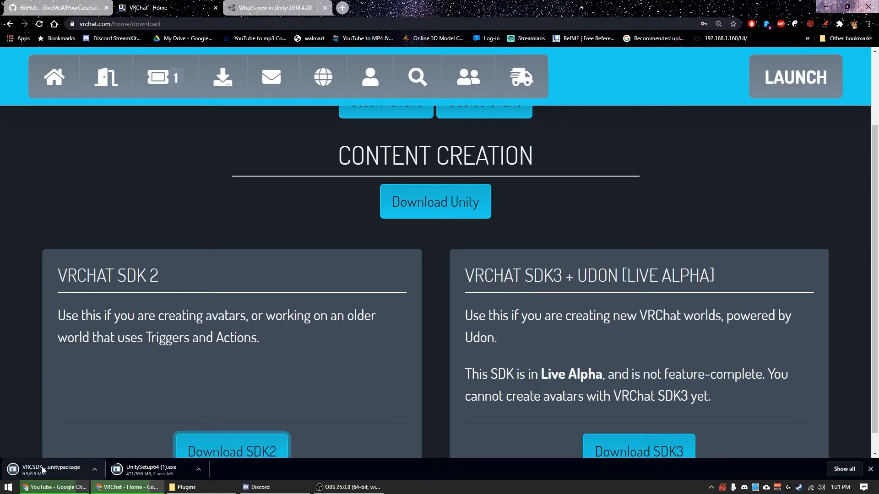
mouse_move(42, 469)
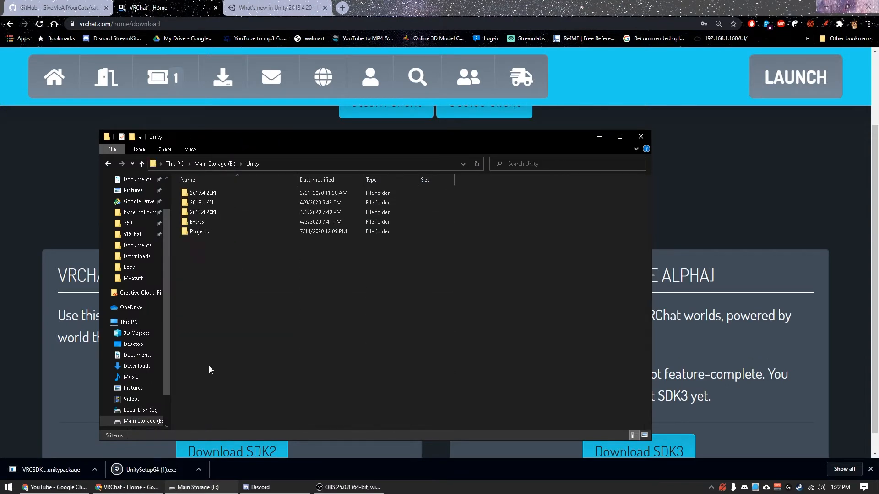
double_click(201, 232)
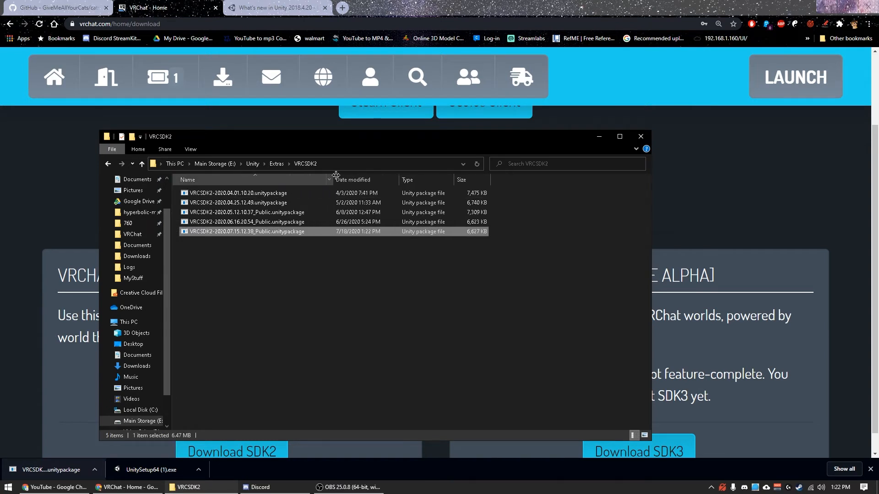
left_click(244, 304)
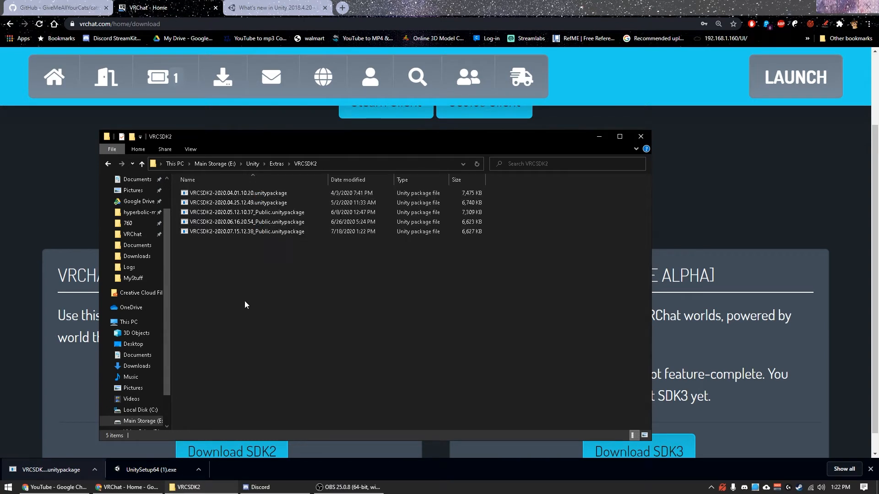
mouse_move(286, 292)
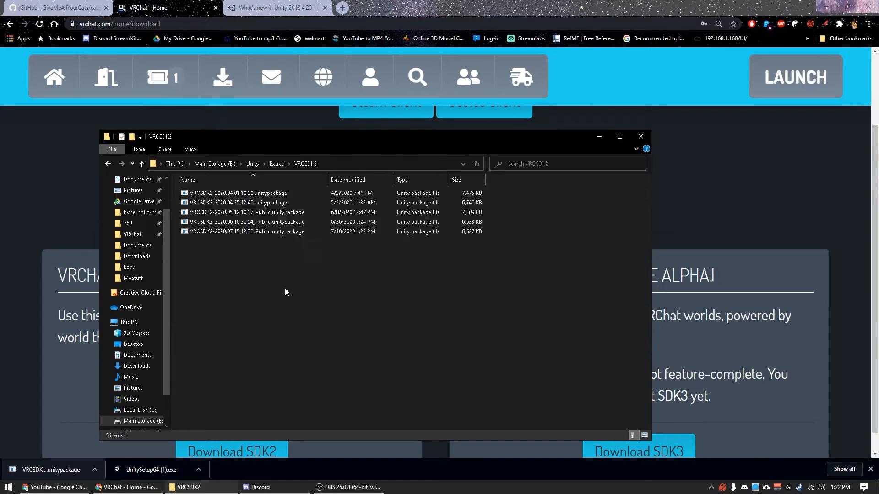
mouse_move(275, 266)
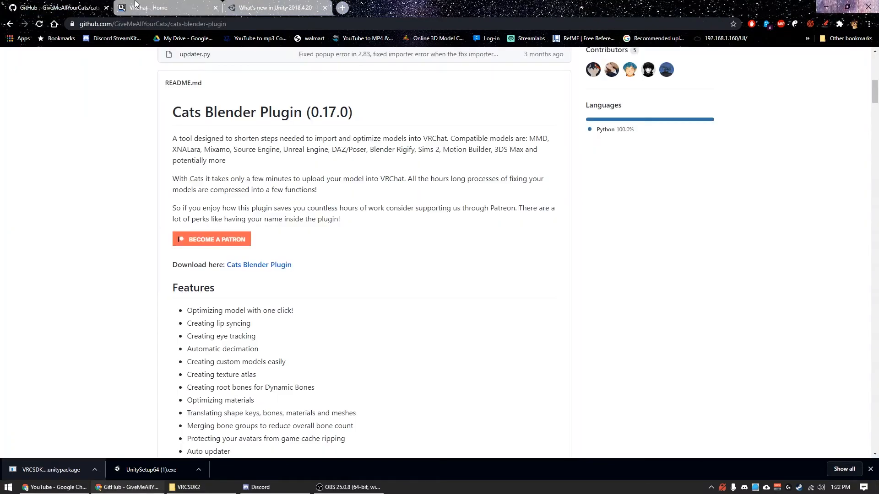
Step: Show the desktop, minimizing the browser and folder windows
left_click(149, 7)
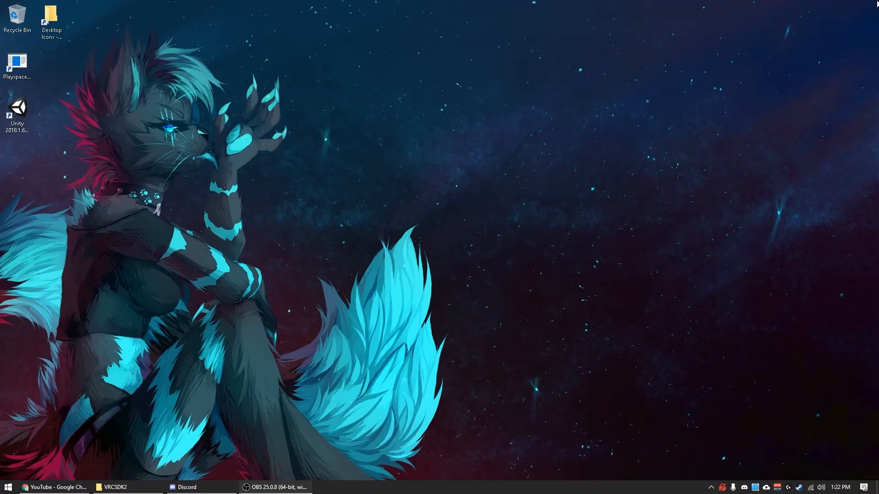
mouse_move(788, 472)
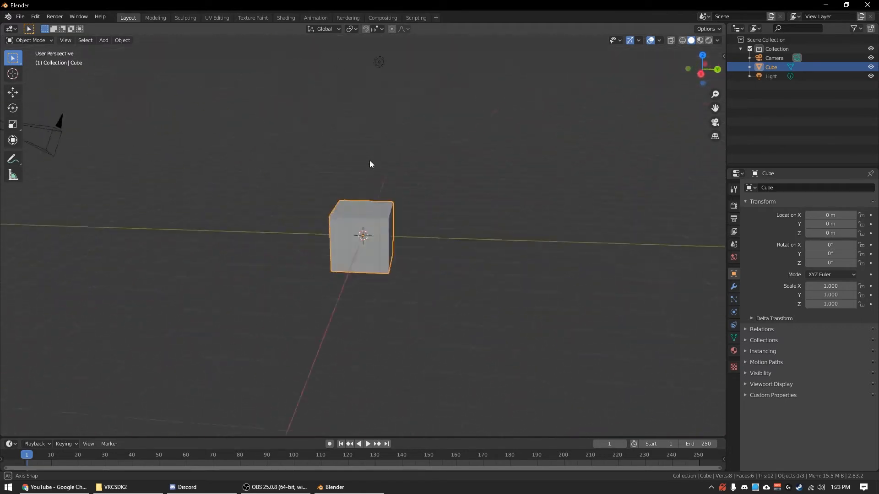
left_click_drag(369, 164, 111, 381)
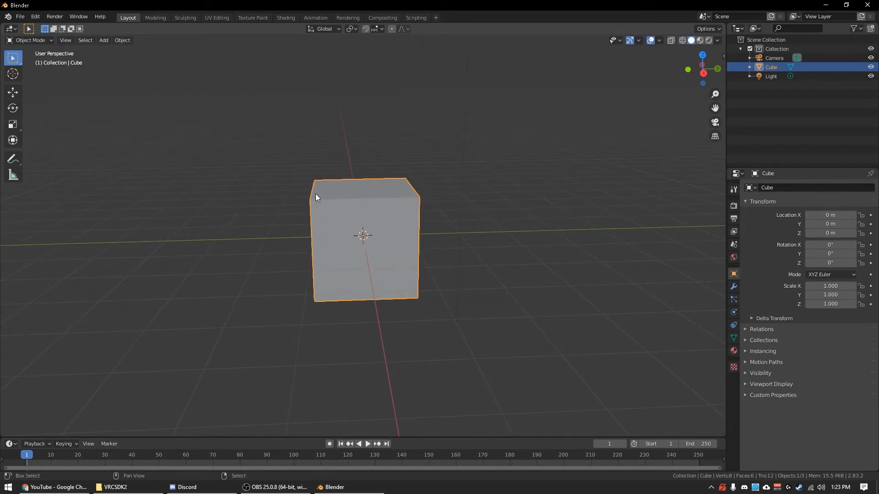
left_click_drag(364, 236, 297, 219)
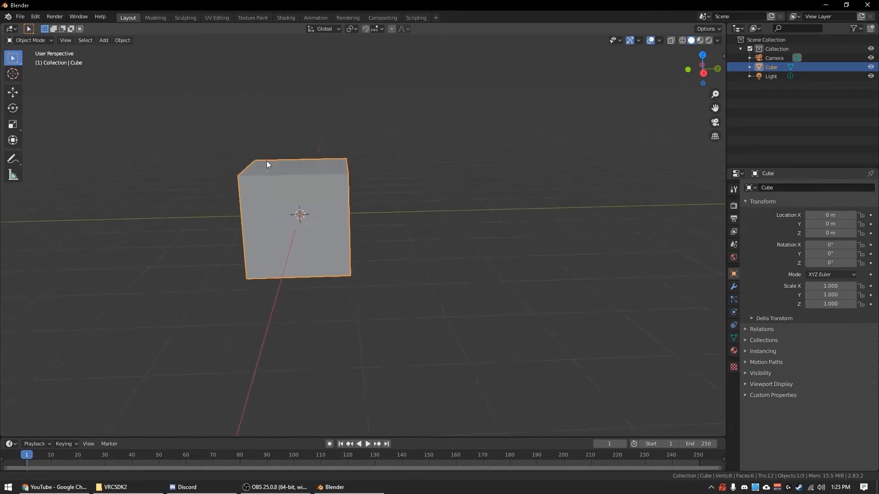
left_click_drag(281, 168, 381, 202)
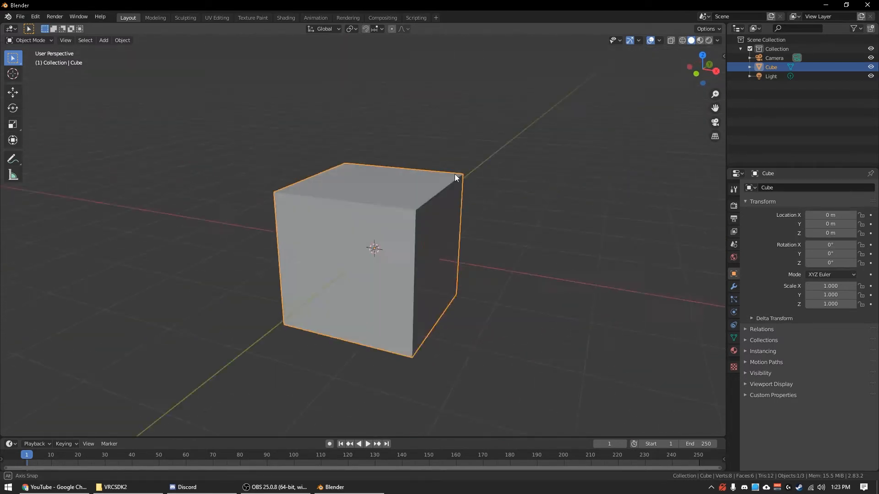
left_click(19, 17)
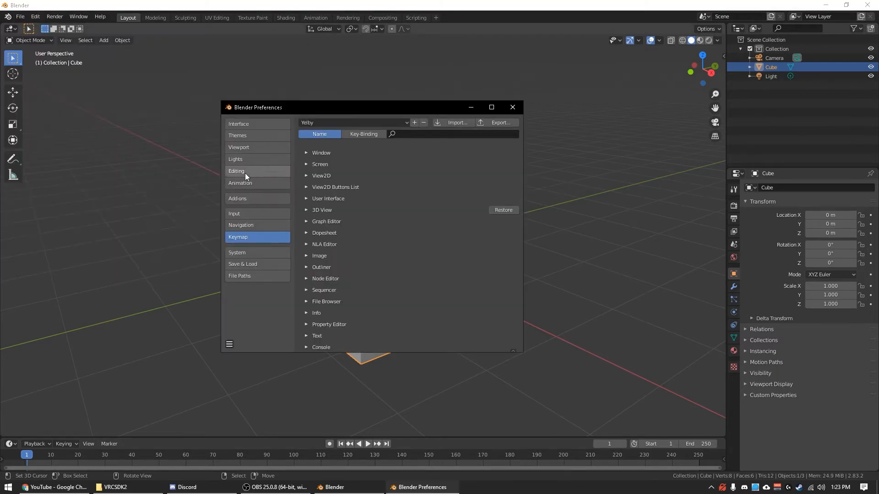
Step: From Add-ons Install, browse to the Blender folder on Main Storage and return to the add-ons list
left_click(237, 198)
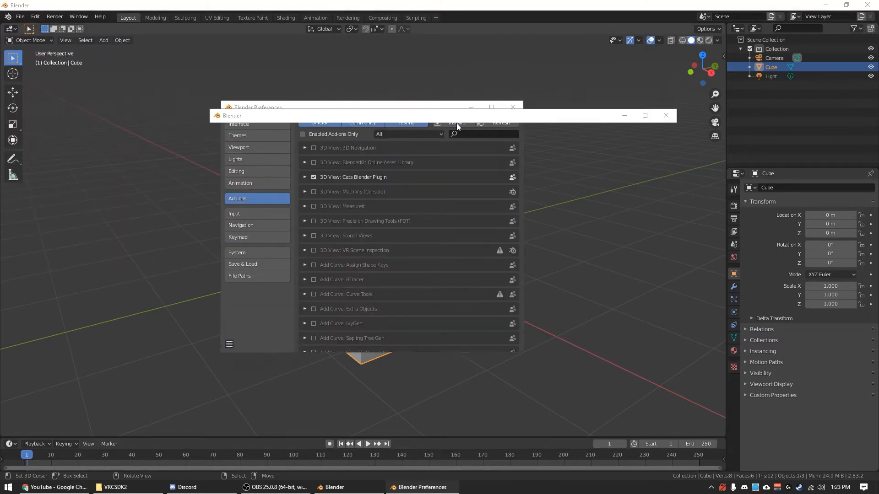
left_click(456, 123)
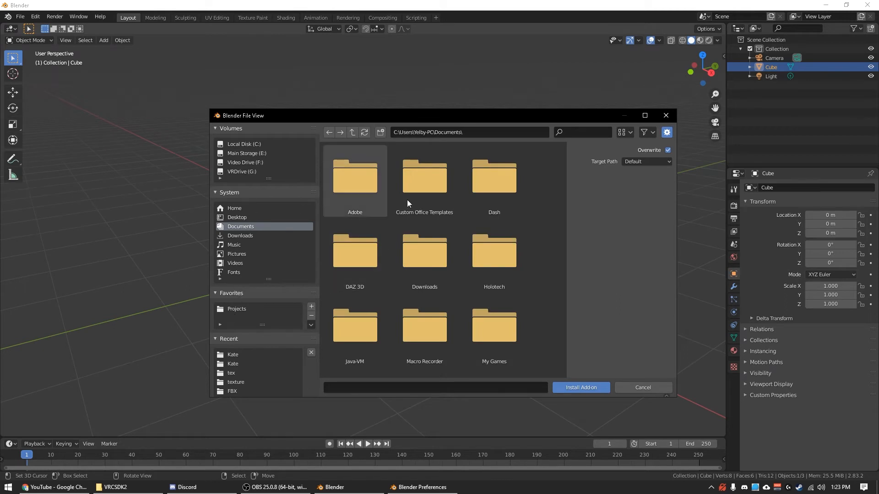
left_click(354, 251)
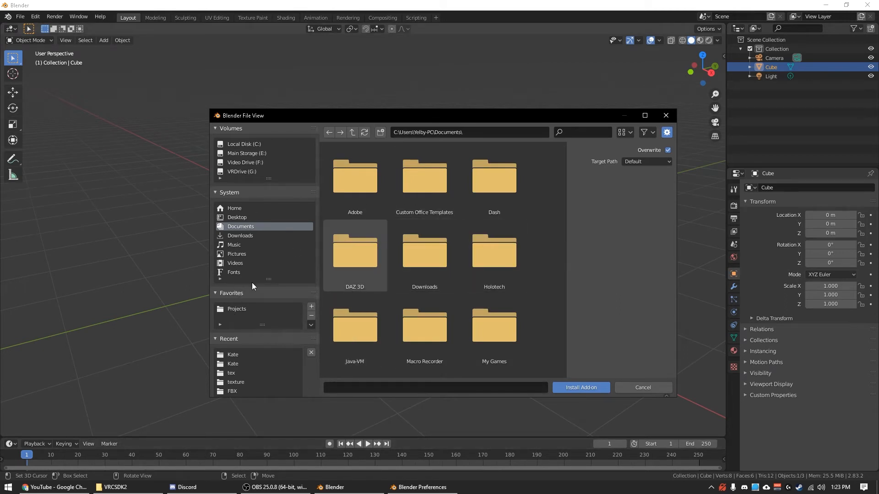
mouse_move(248, 243)
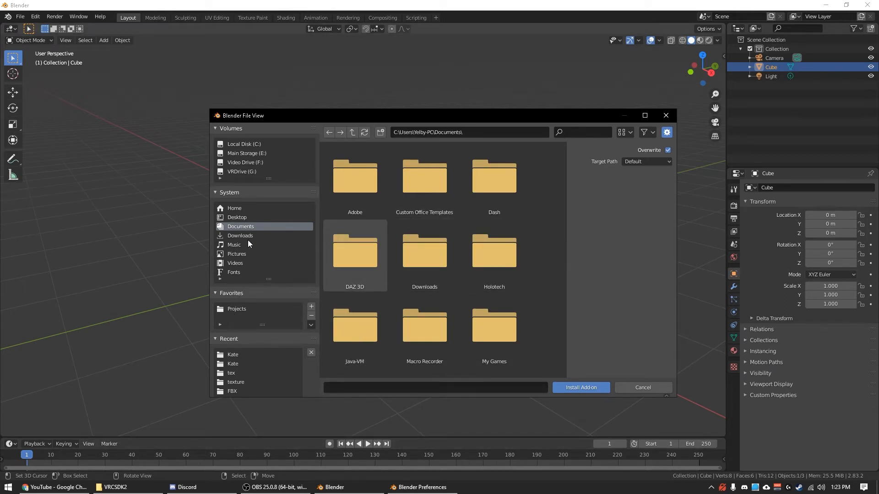
left_click(246, 152)
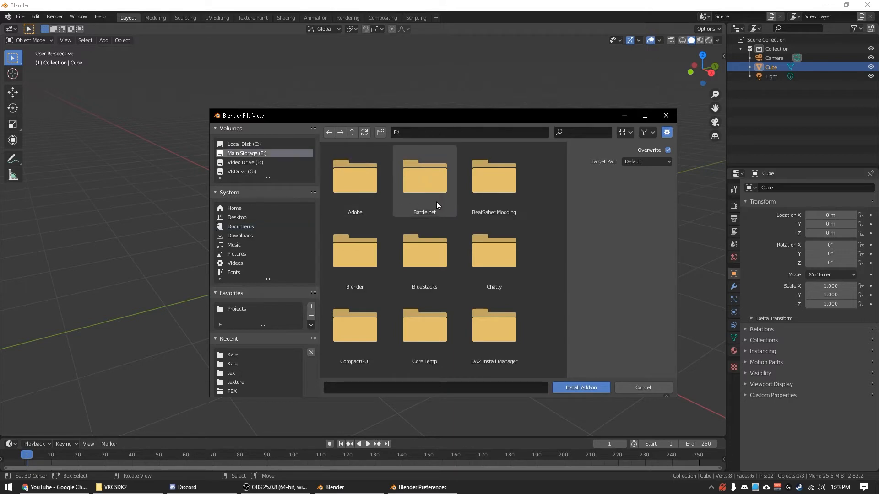
mouse_move(232, 173)
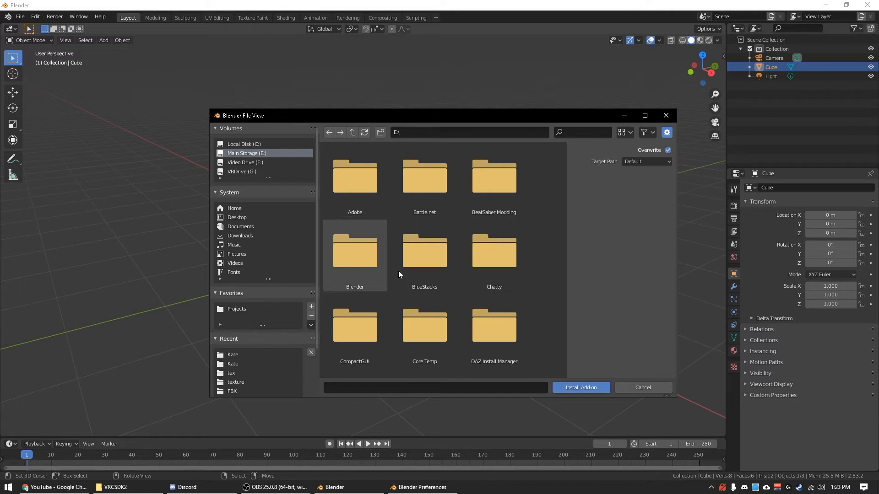
double_click(354, 251)
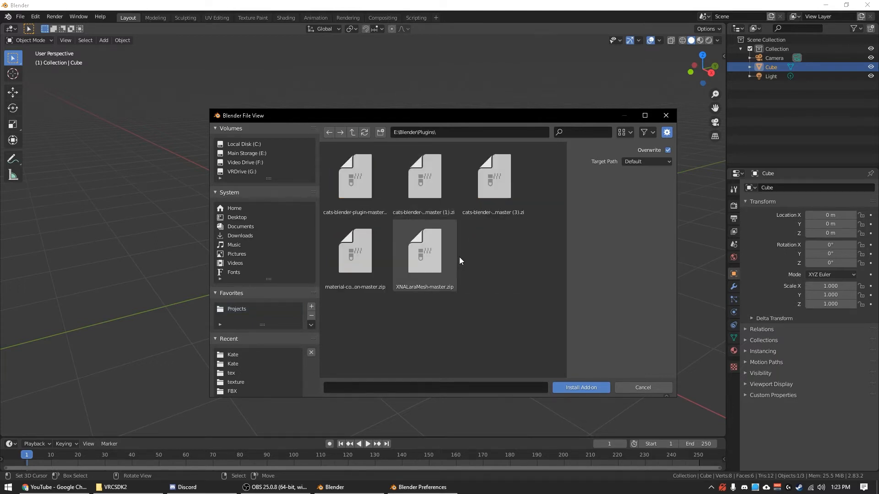
left_click(582, 197)
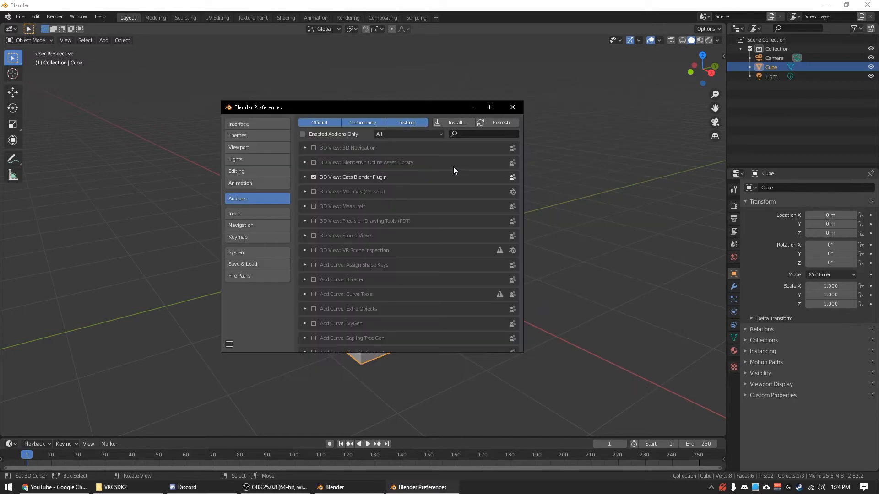
Step: Filter the add-ons list by 'cats' to confirm the plugin is enabled, then show Input preferences
left_click(482, 133)
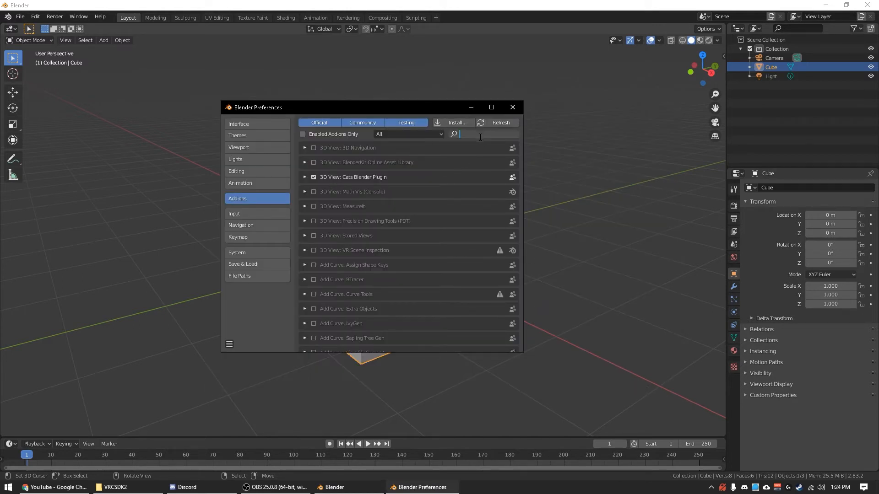
type("cats")
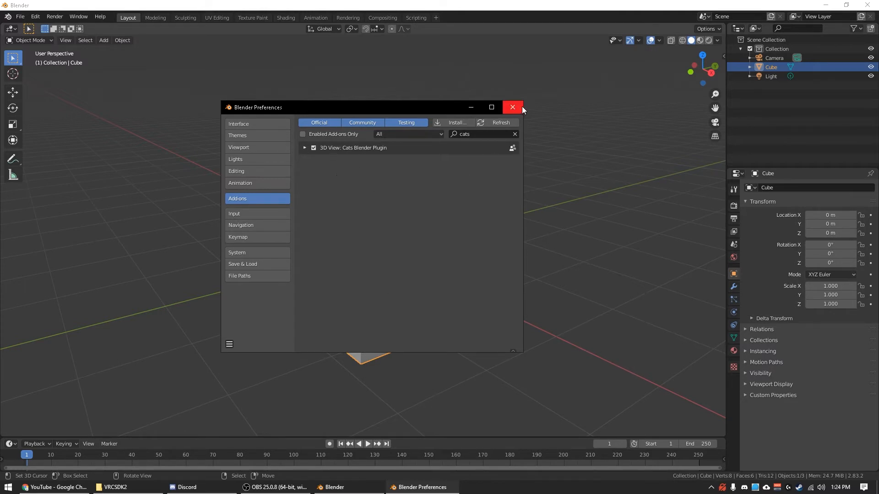
mouse_move(325, 273)
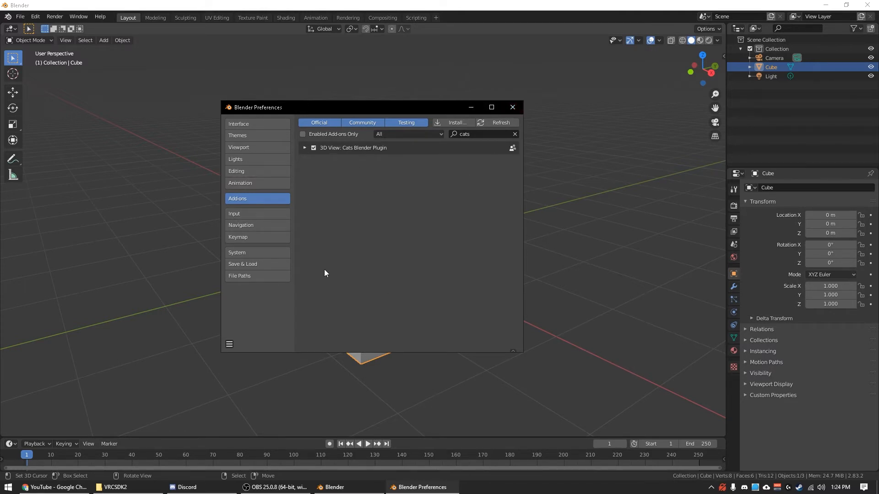
left_click(234, 213)
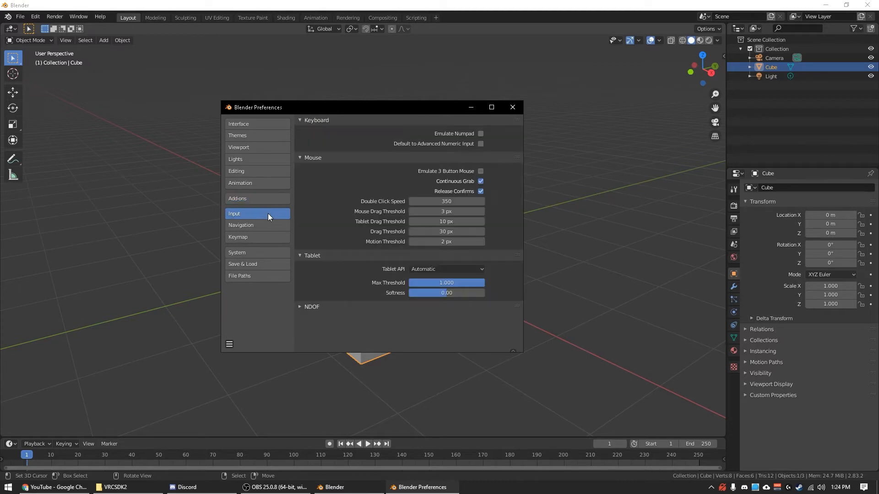
Step: Set Spacebar Action to Search, enable Tab for Pie Menu and Extra Shading Pie items, and close Preferences
left_click(241, 225)
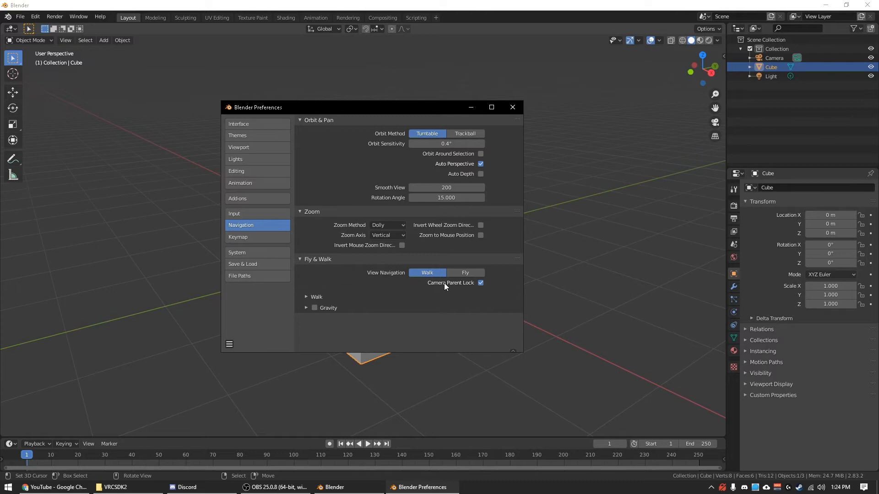
left_click(238, 236)
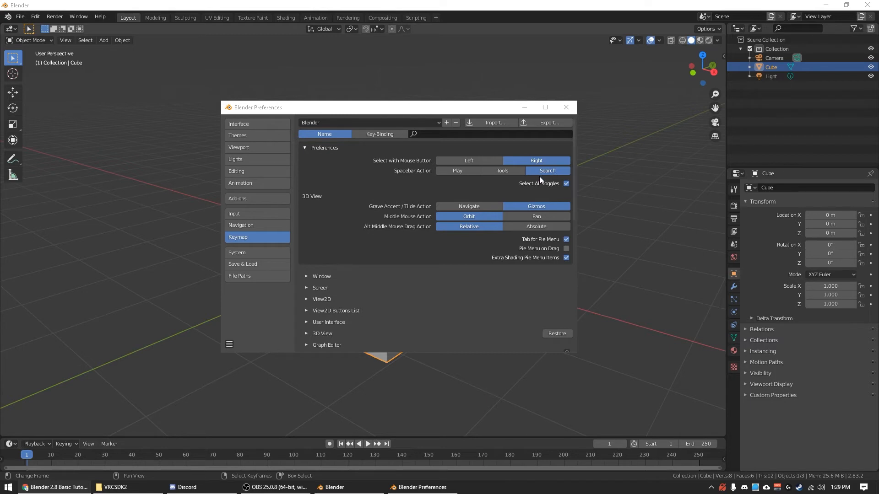
mouse_move(526, 185)
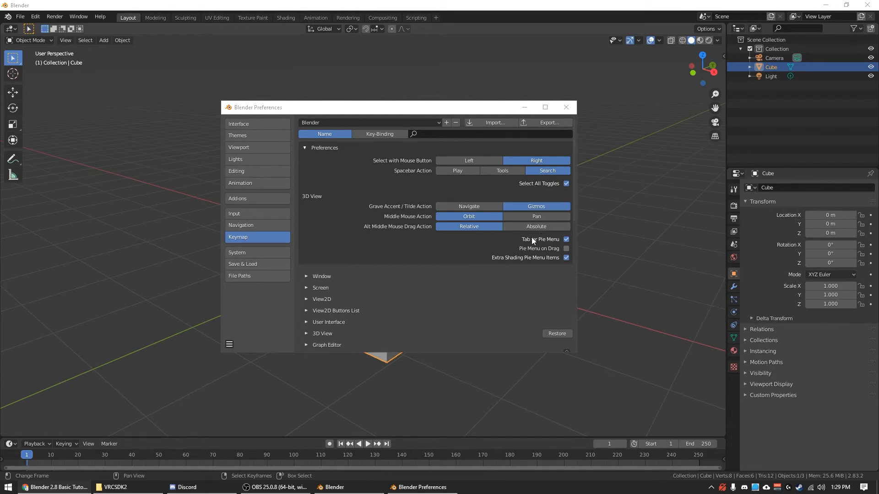
mouse_move(549, 241)
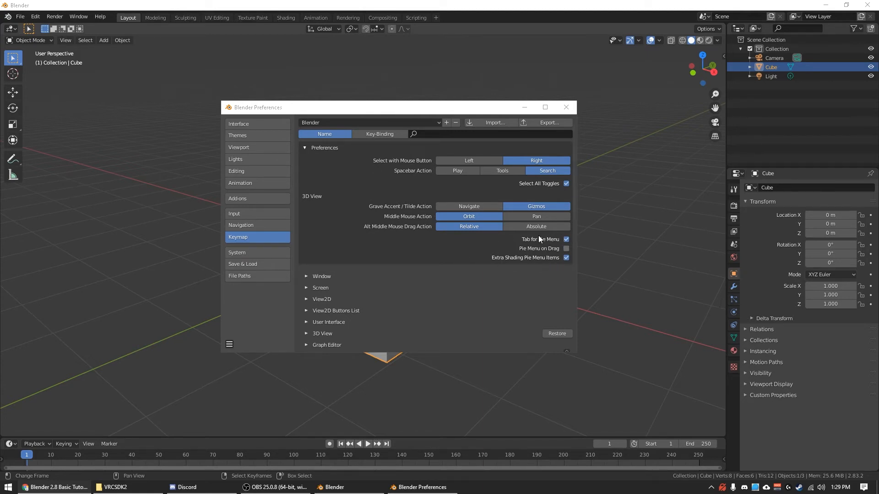
left_click(564, 107)
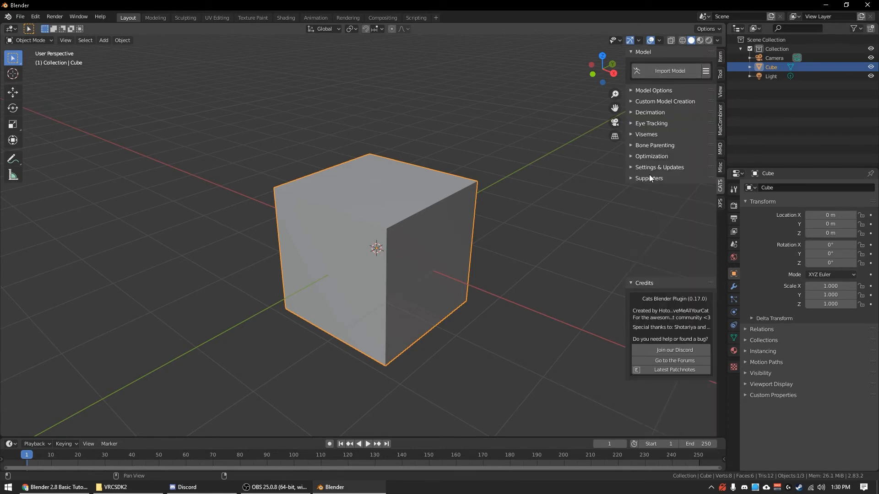
Step: Collapse the Credits section of the Cats tools panel beside the cube
left_click(643, 189)
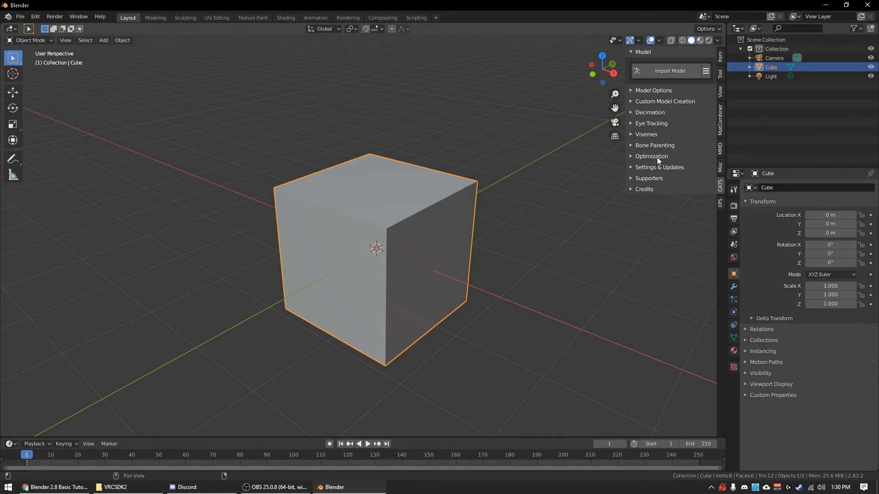
mouse_move(664, 186)
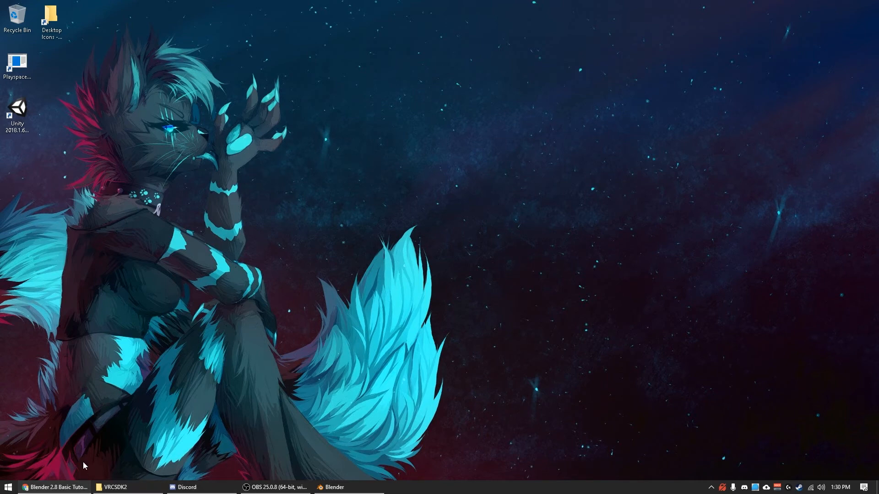
Step: Launch Unity 2018.4.20f1 so its project list, including VRCSDK2 projects, appears
left_click(8, 486)
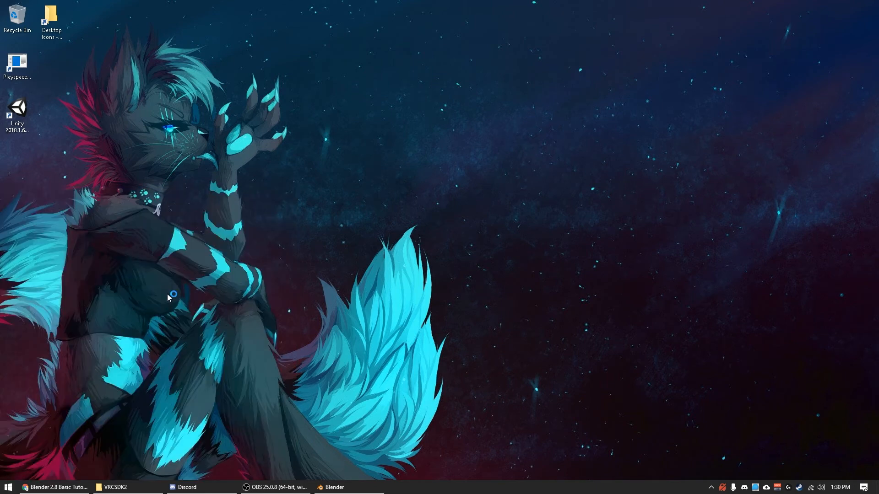
mouse_move(150, 277)
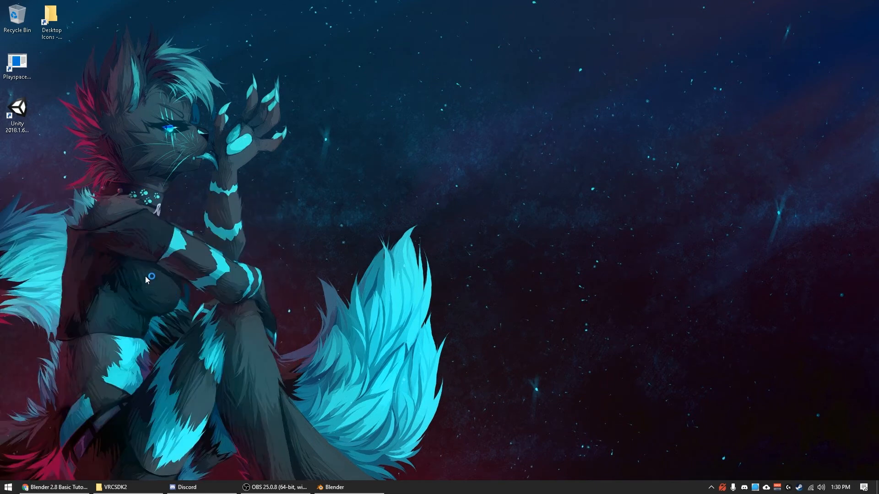
double_click(17, 108)
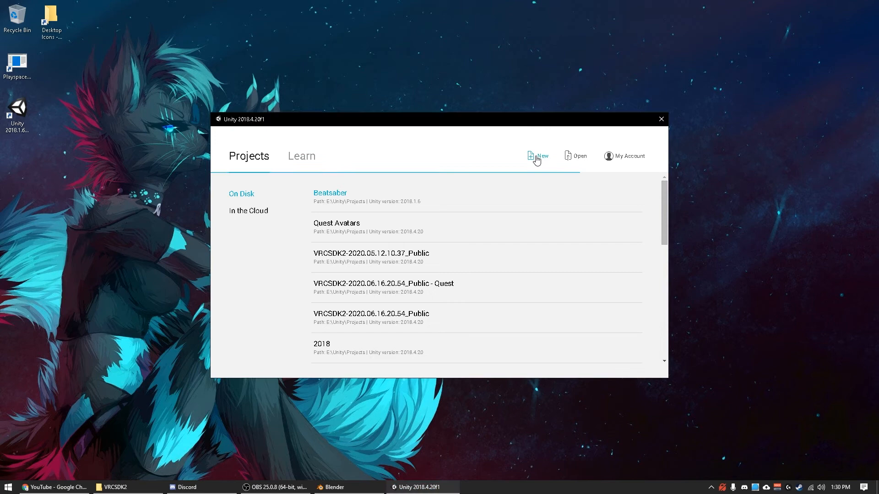
Step: Create a new 3D project named VRCSDK2-2020.07.15.12.38_Public in E:\Unity\Projects
left_click(537, 155)
type("VRCSDK2-2020.07.15.12.38_Public")
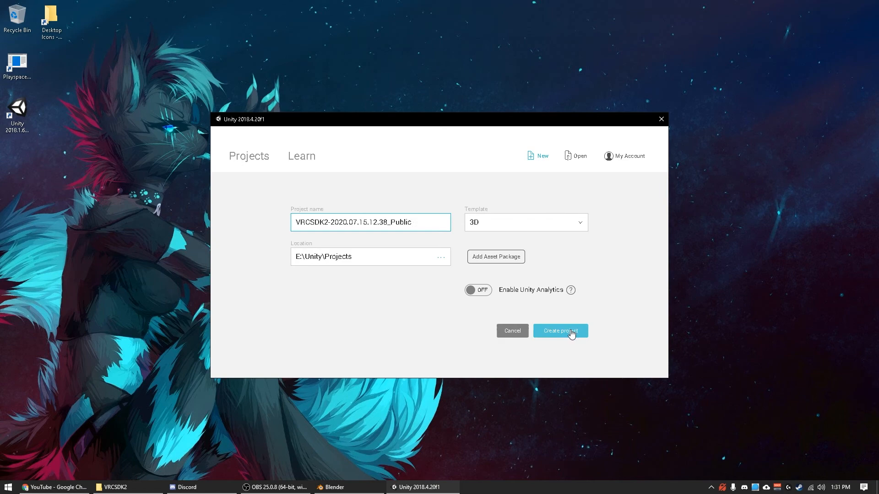
left_click(559, 330)
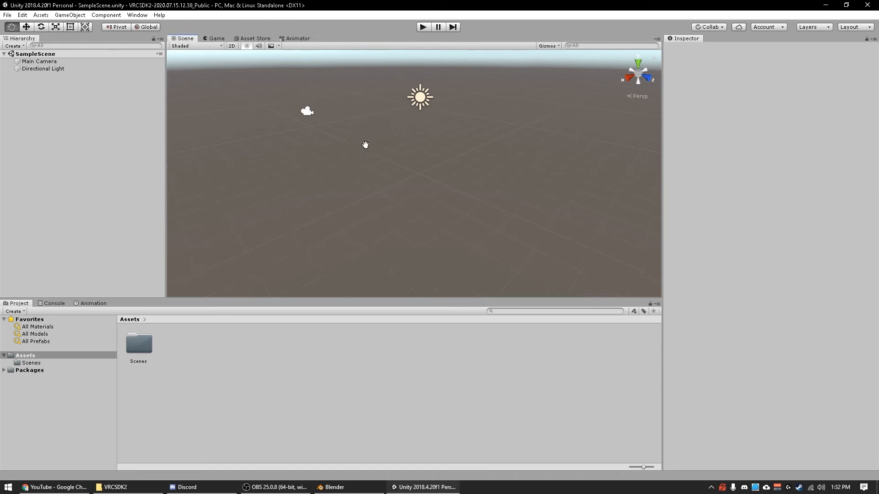
Step: Orbit the Scene view to look around the empty sample scene
left_click_drag(365, 145, 396, 178)
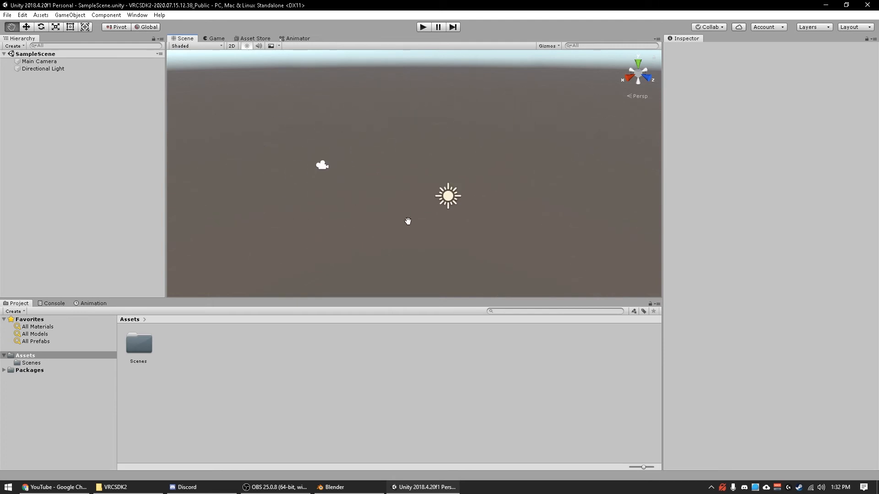
left_click_drag(407, 221, 466, 143)
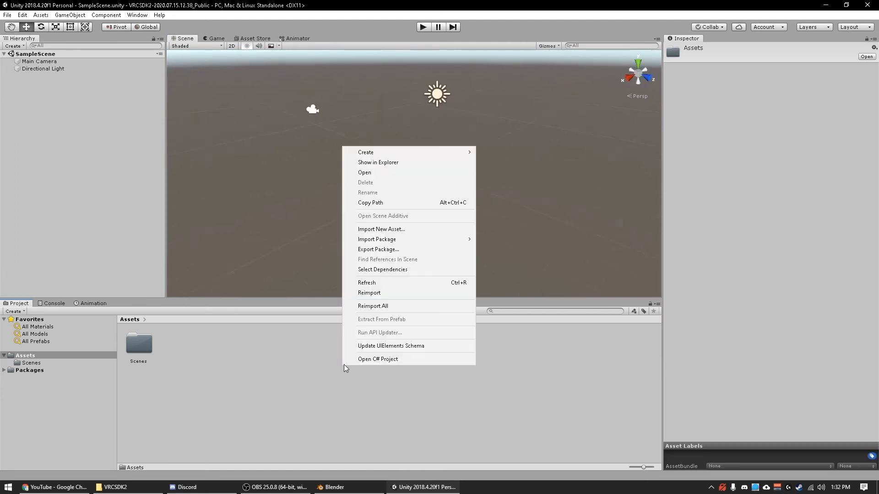
mouse_move(388, 239)
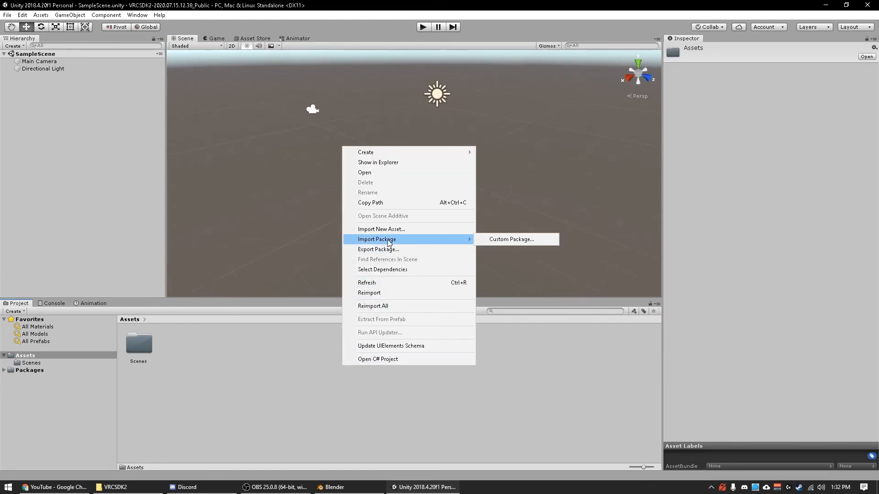
Step: Import the VRCSDK2-2020.07.15.12.38_Public.unitypackage with all items, adding VRCSDK and VRChat Examples to Assets
left_click(511, 239)
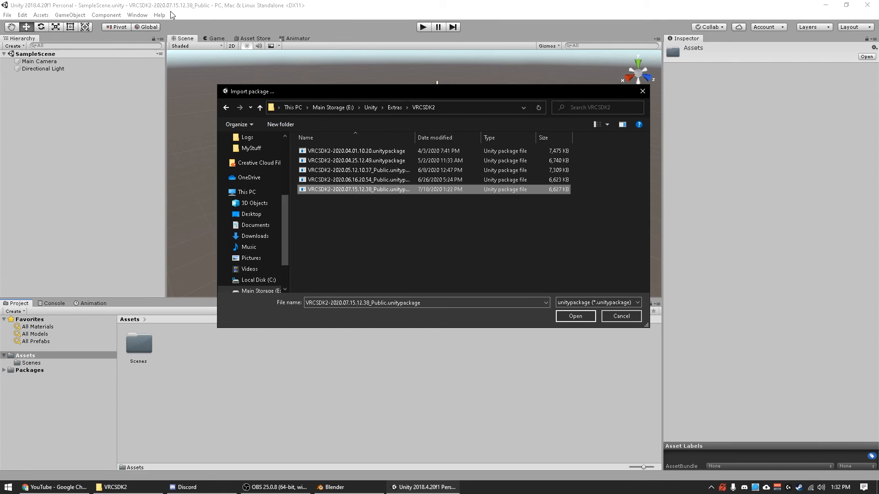
left_click(574, 316)
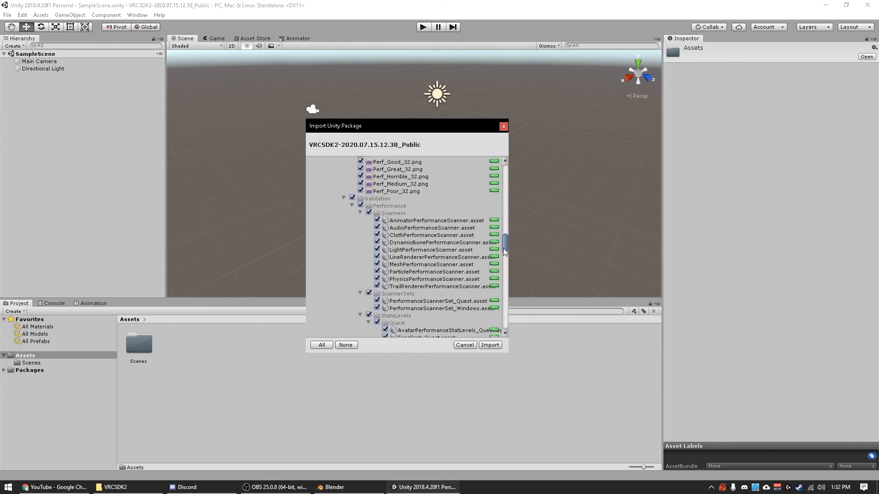
scroll("down", 3)
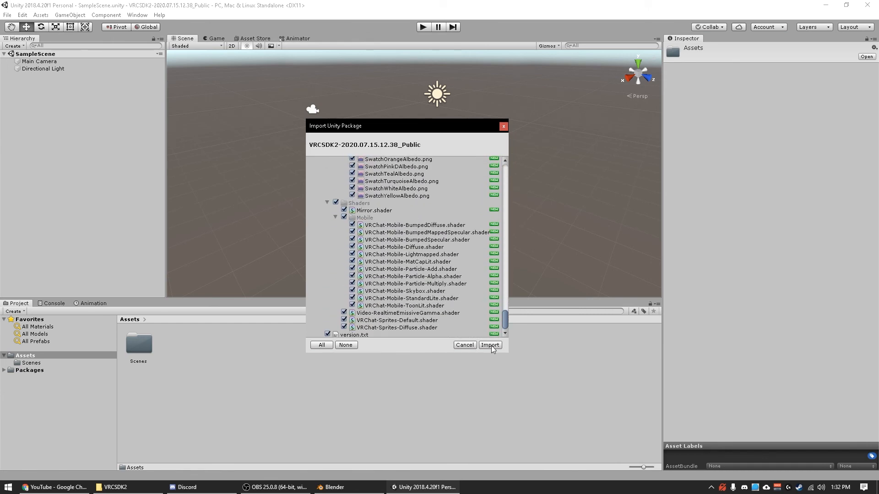
left_click(489, 345)
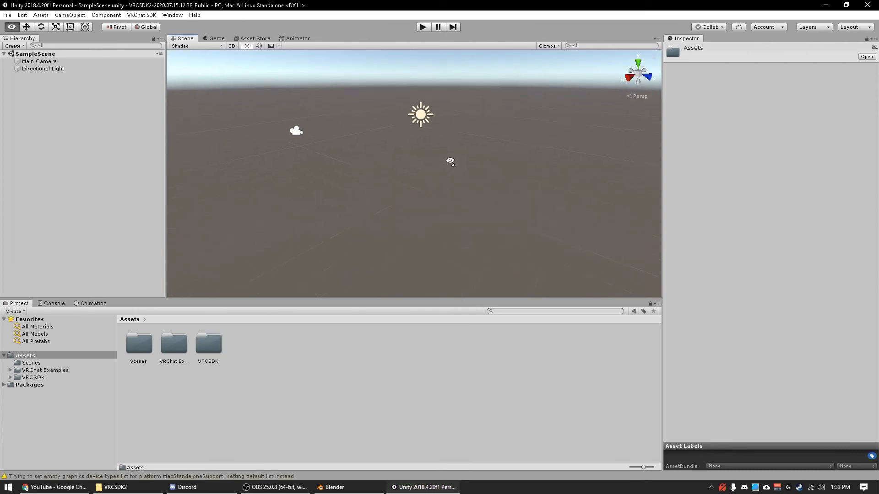
Step: Browse VRCSDK and VRChat Examples to show the Prefabs2 prefabs like VRCChair and VRCMirror
left_click(173, 343)
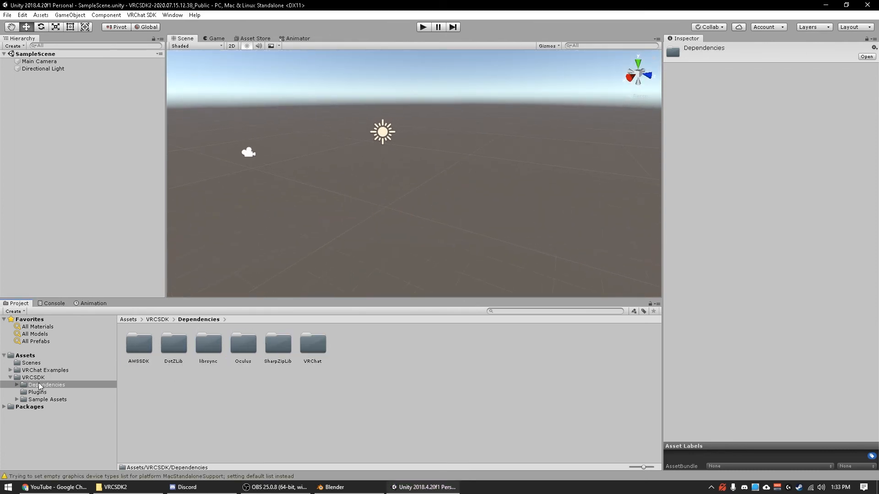
left_click(44, 370)
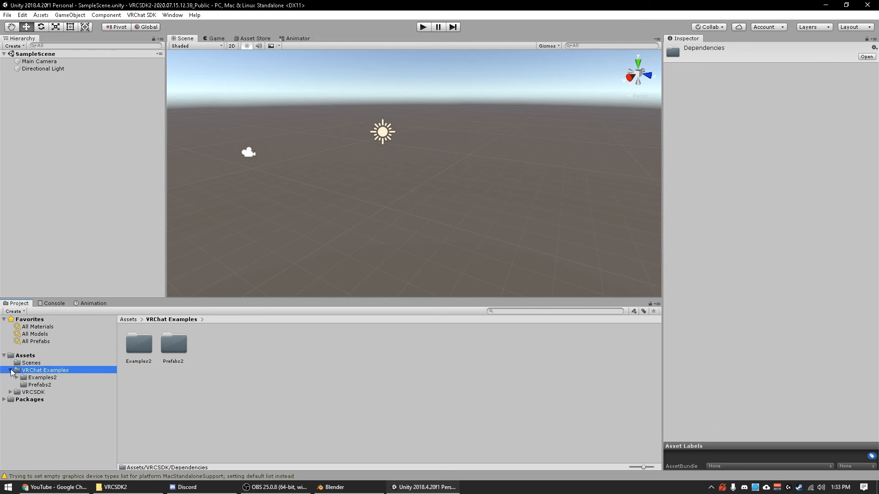
left_click(5, 370)
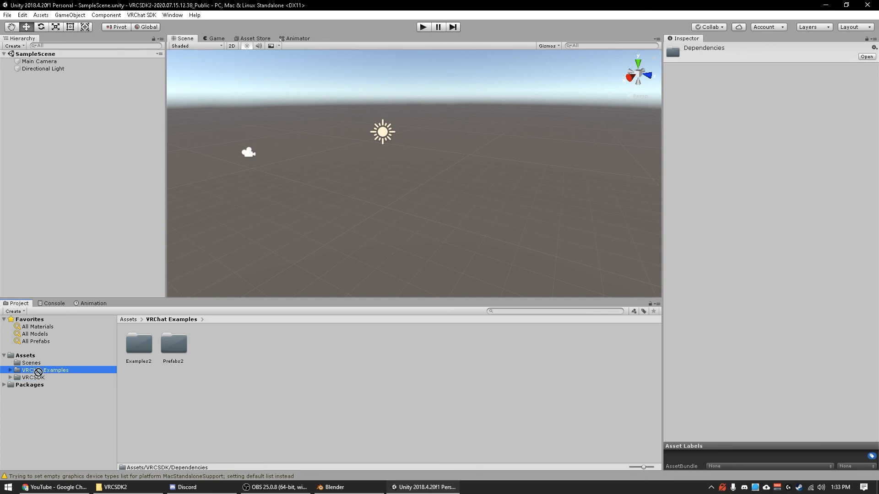
double_click(173, 345)
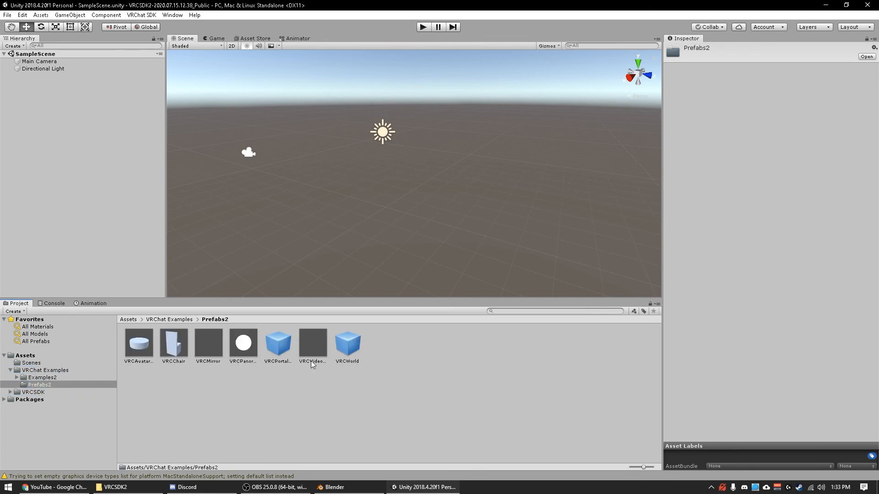
left_click(173, 343)
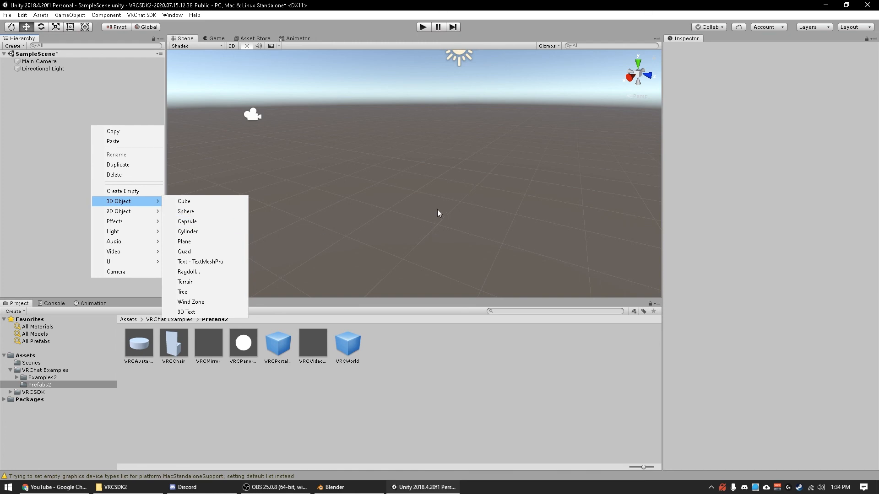
Step: Add a 3D Plane object to SampleScene as a floor and view it
left_click(184, 241)
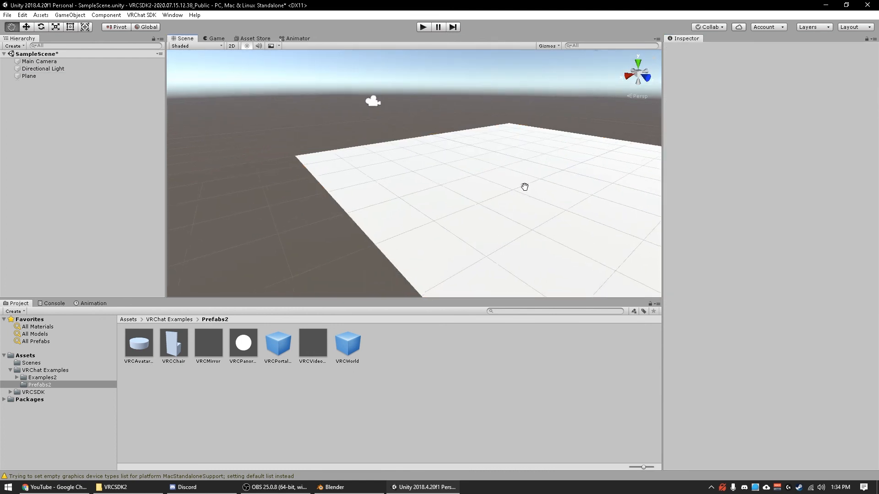
left_click_drag(525, 186, 510, 150)
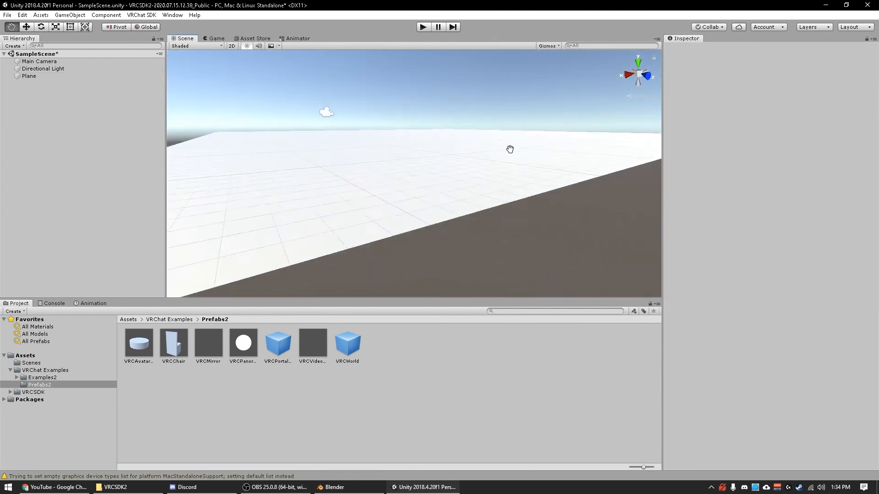